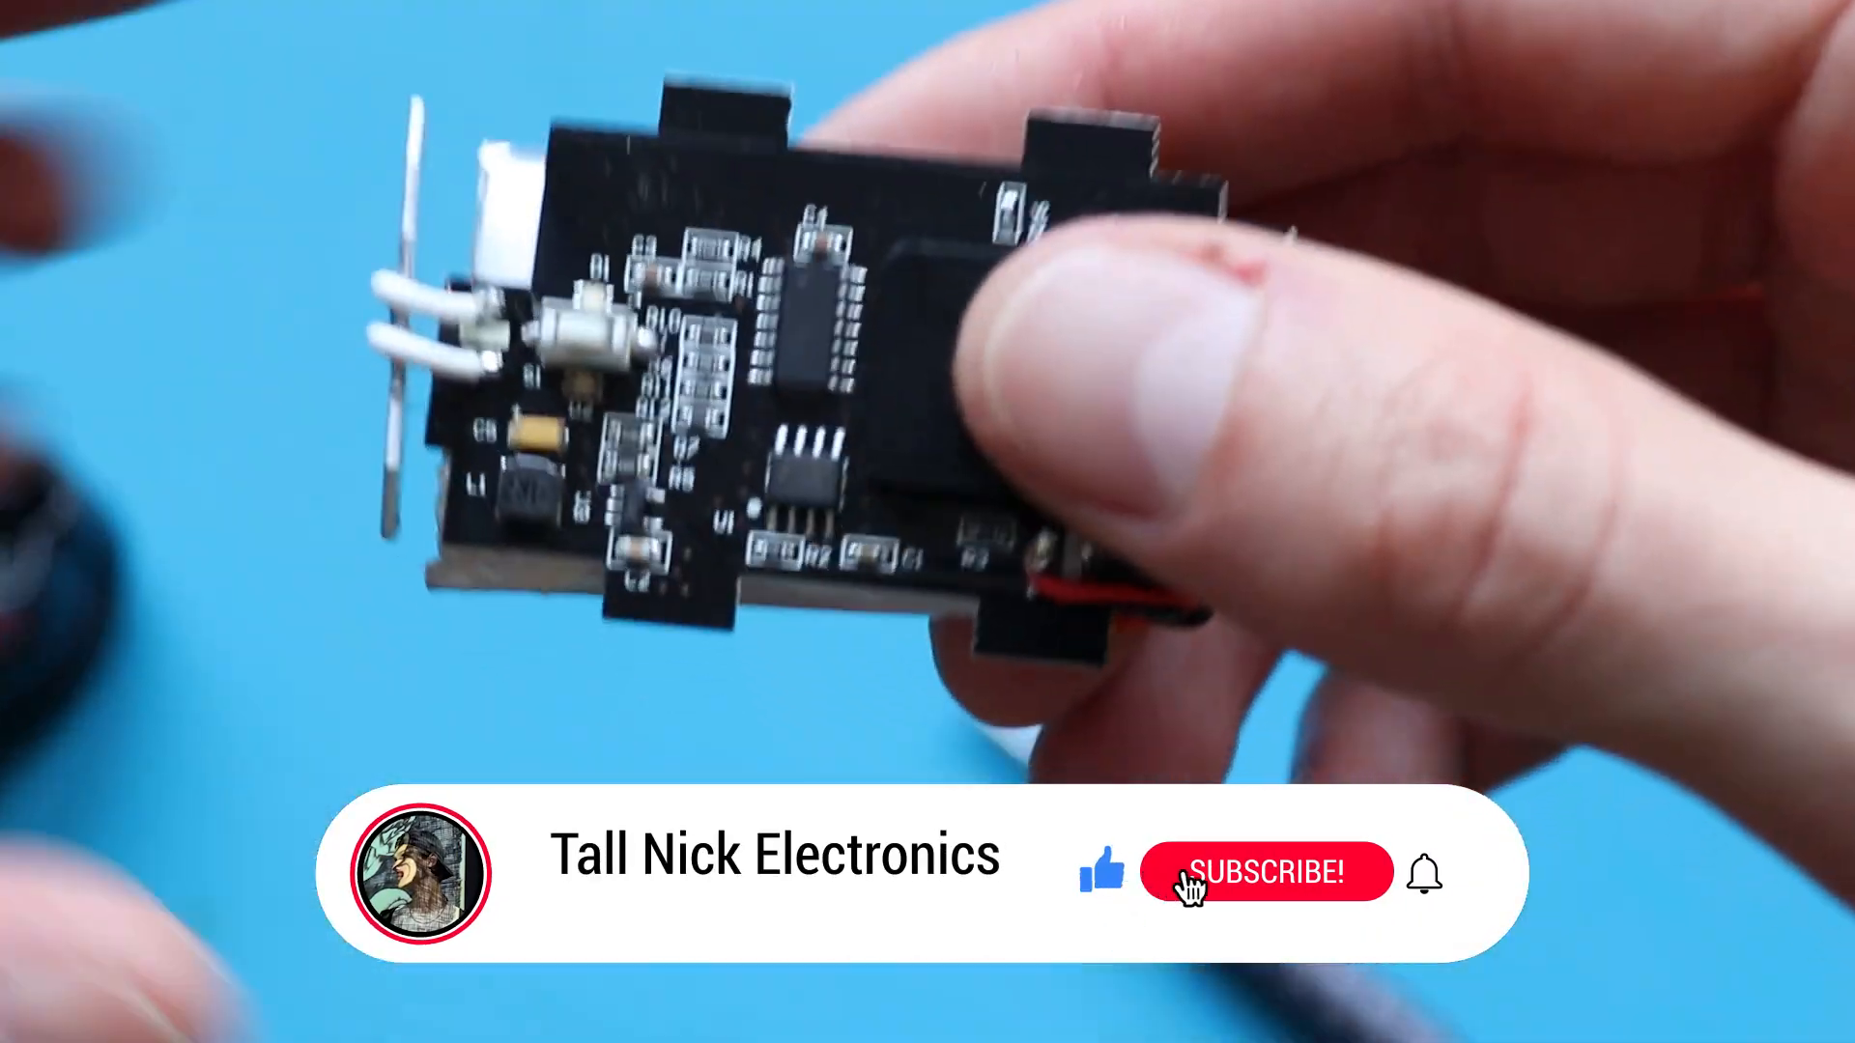
# - Browse the ATtiny datasheet summary and distributor price listings, highlighting a passage along the way
pyautogui.click(1263, 872)
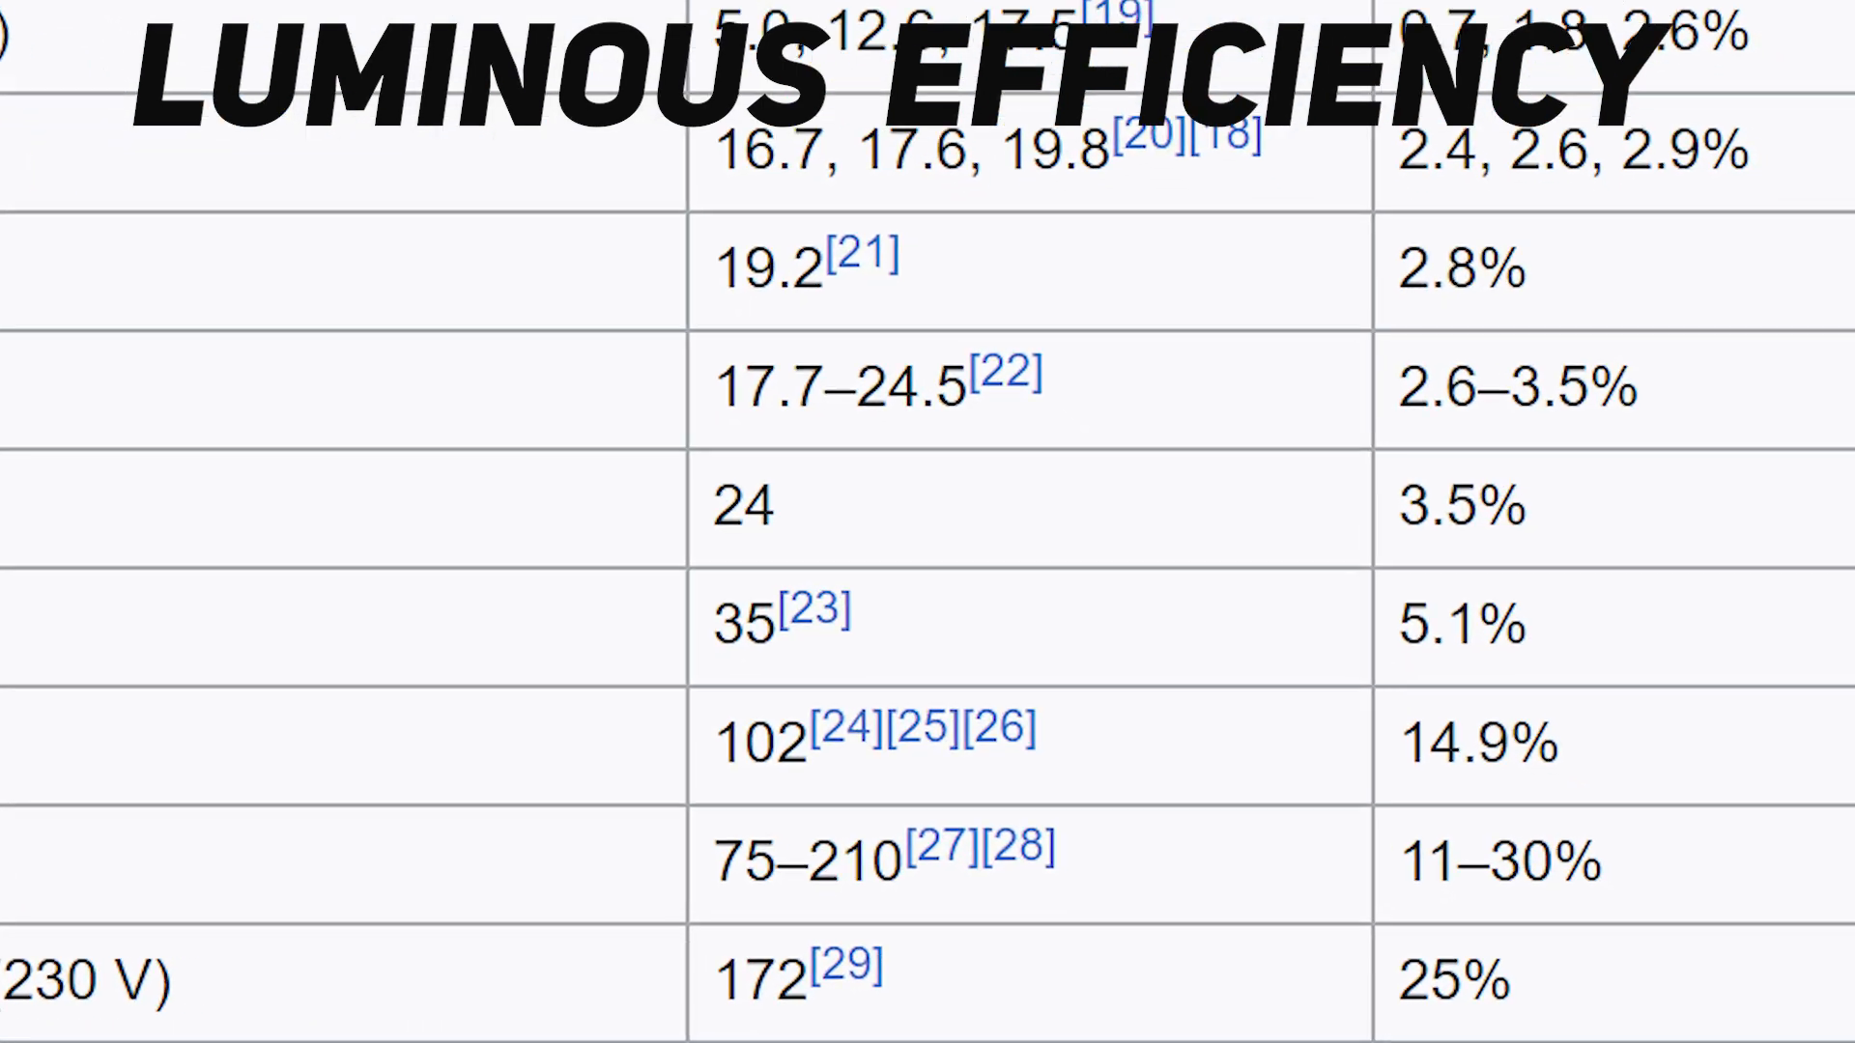
pyautogui.scroll(-3)
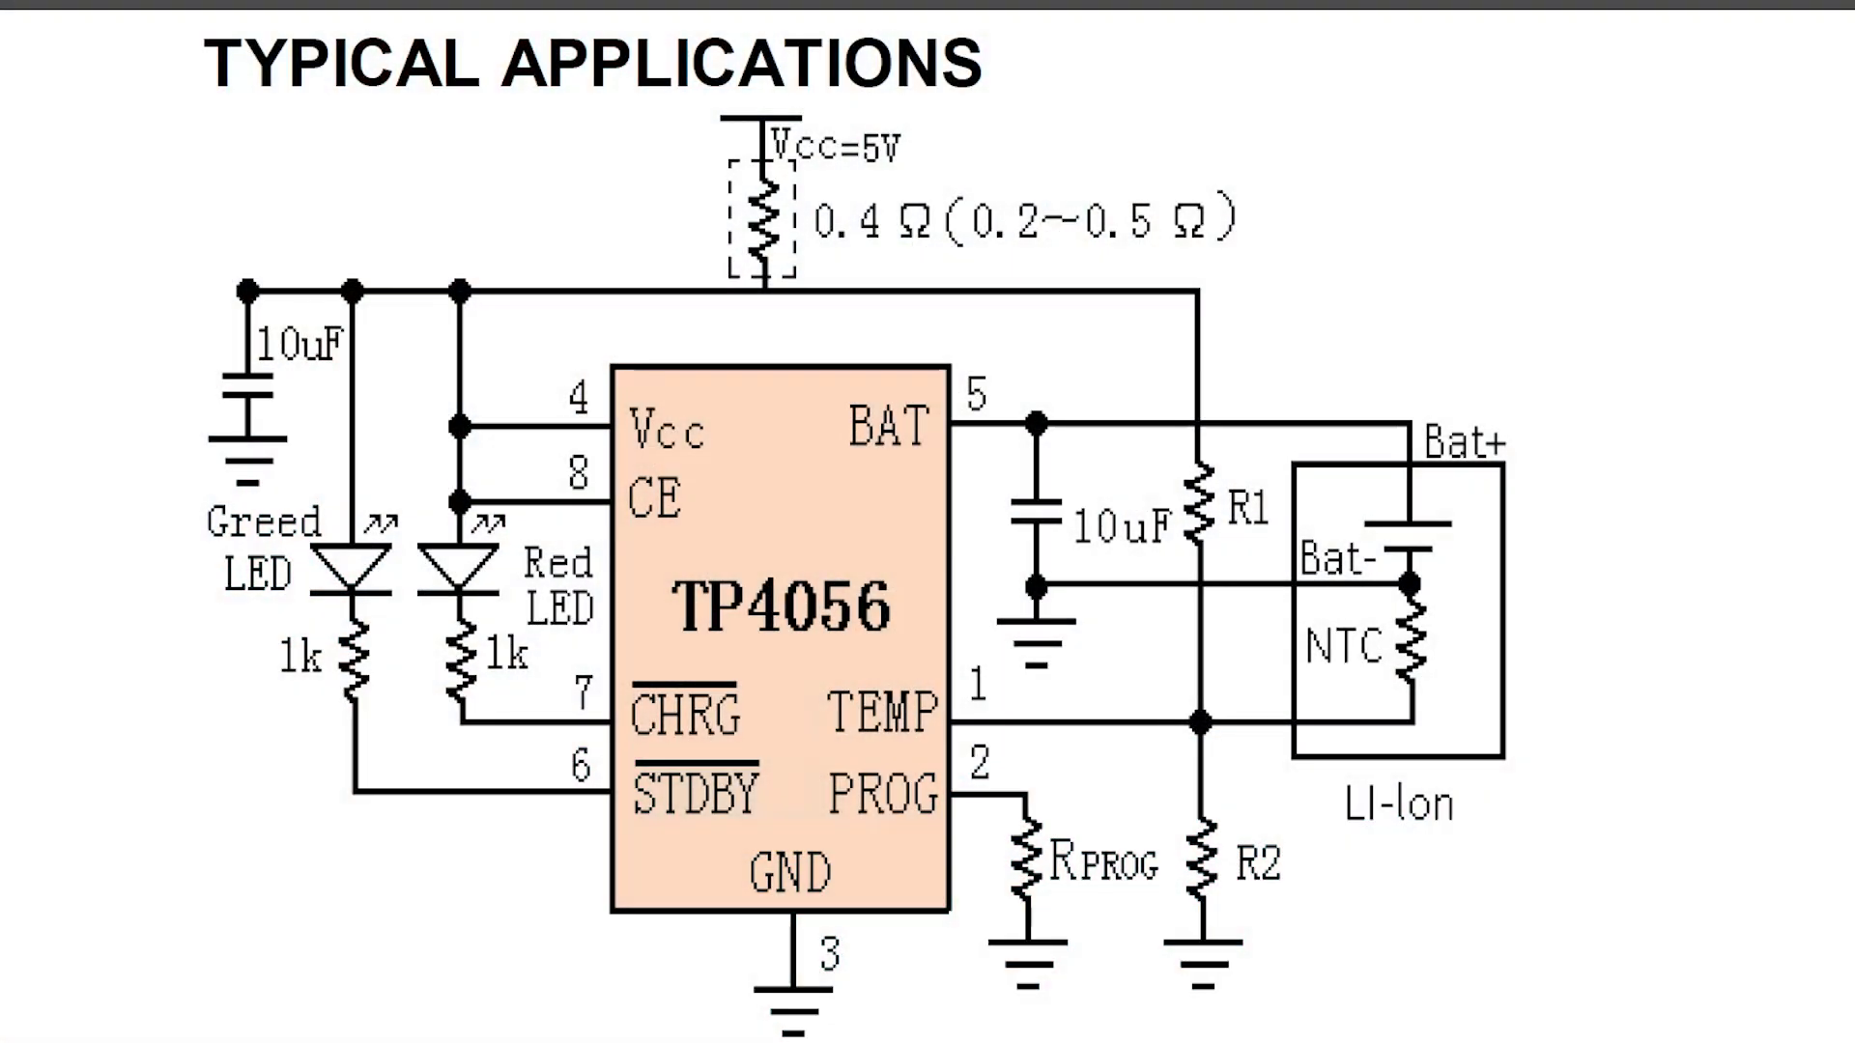
pyautogui.scroll(-3)
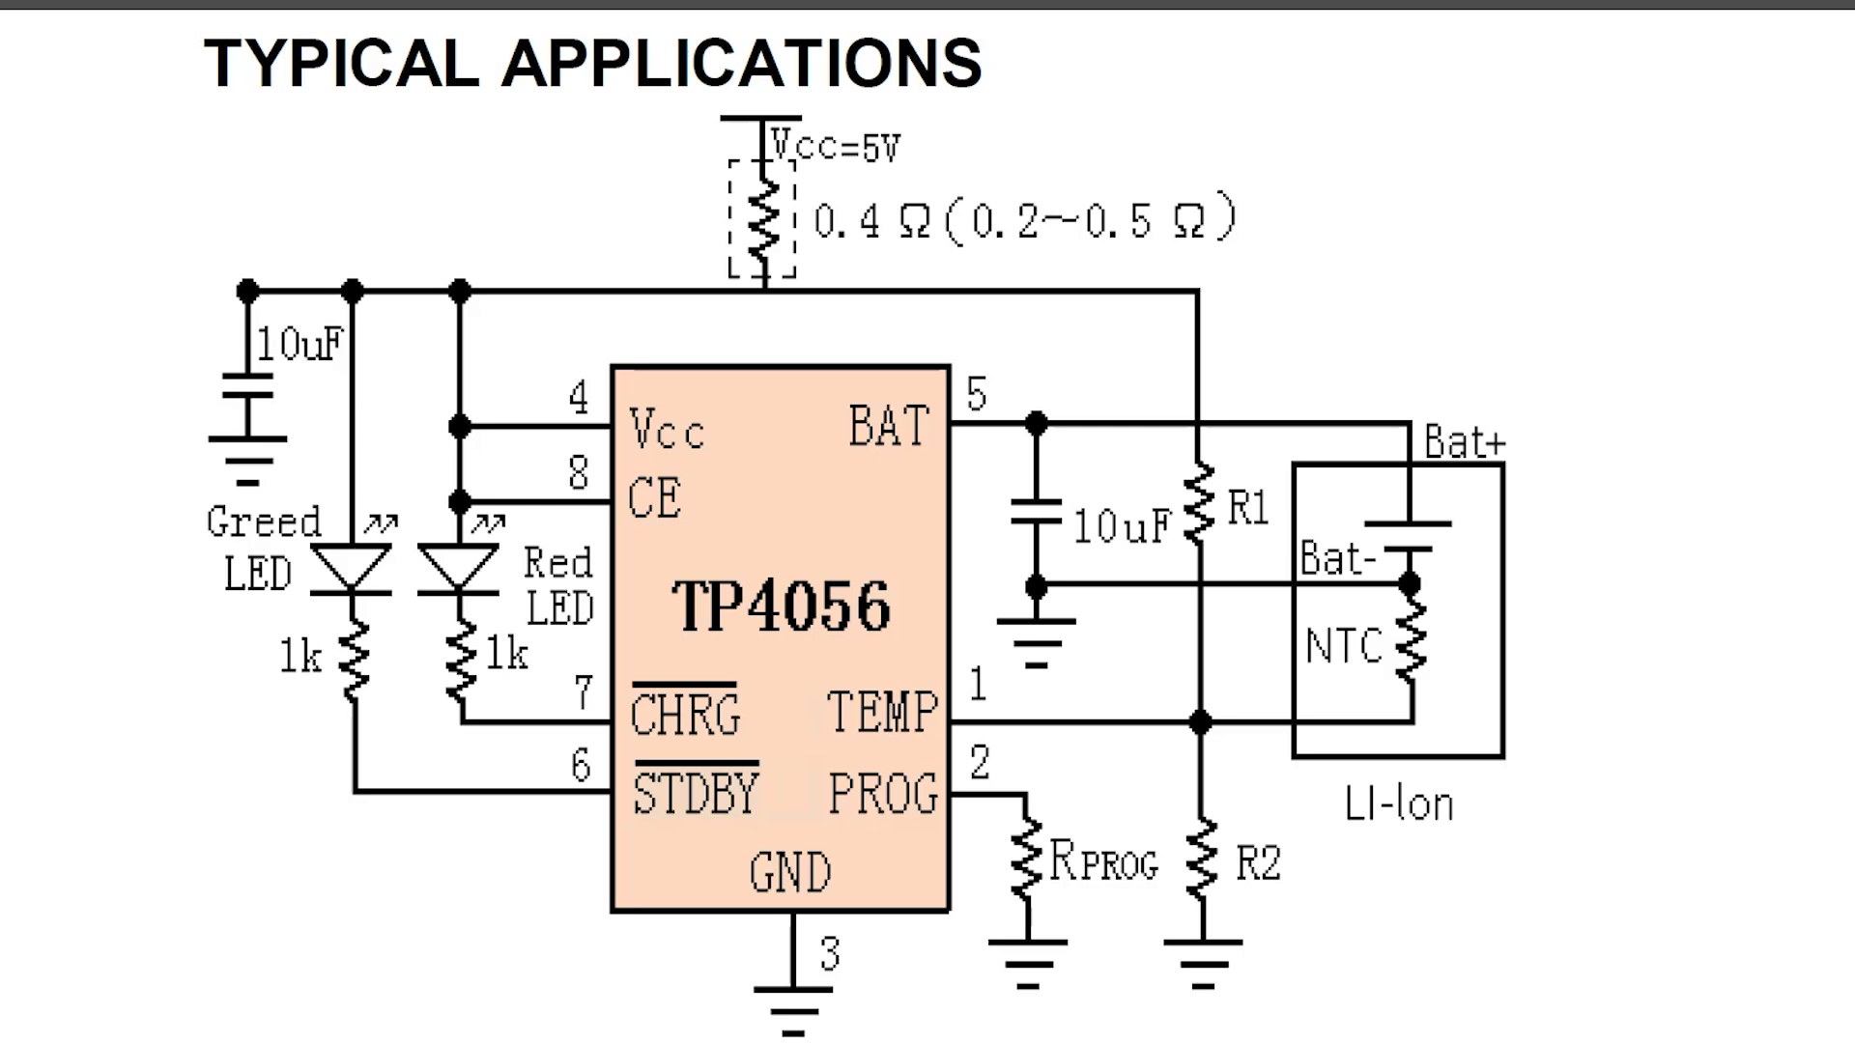
pyautogui.scroll(-3)
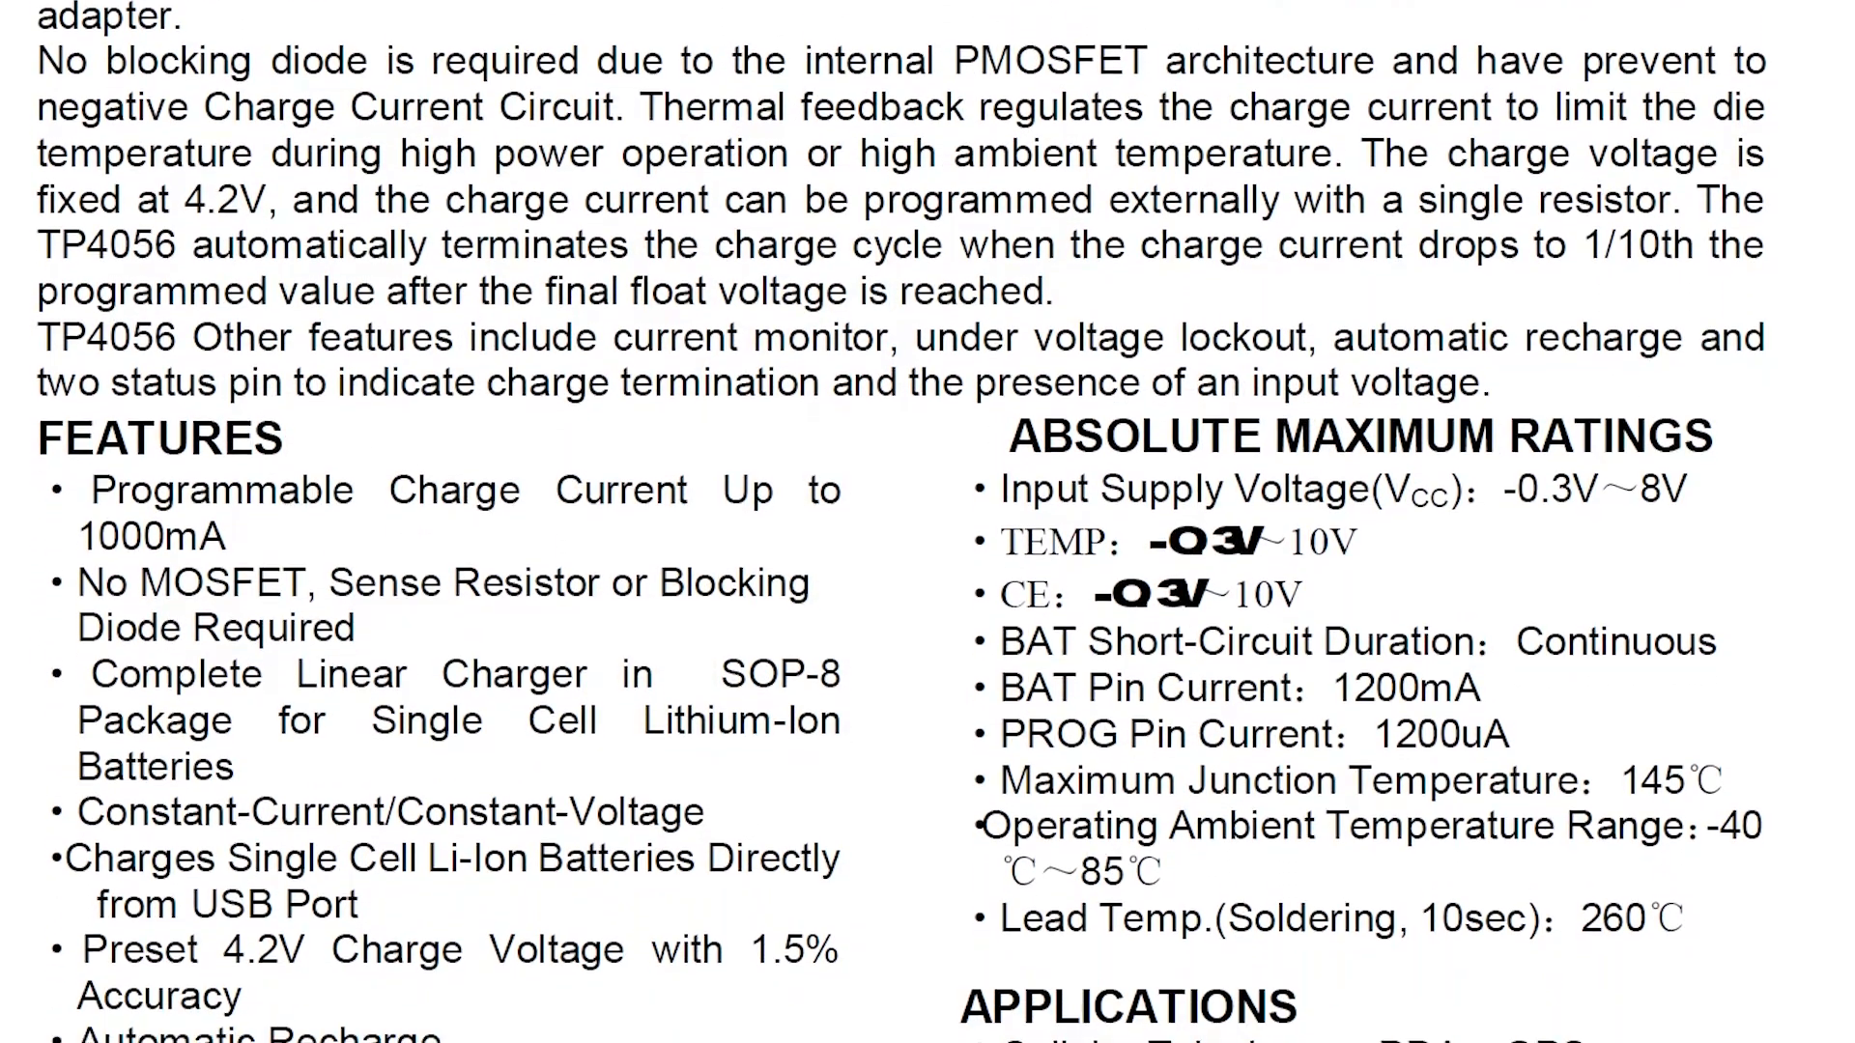
pyautogui.scroll(-3)
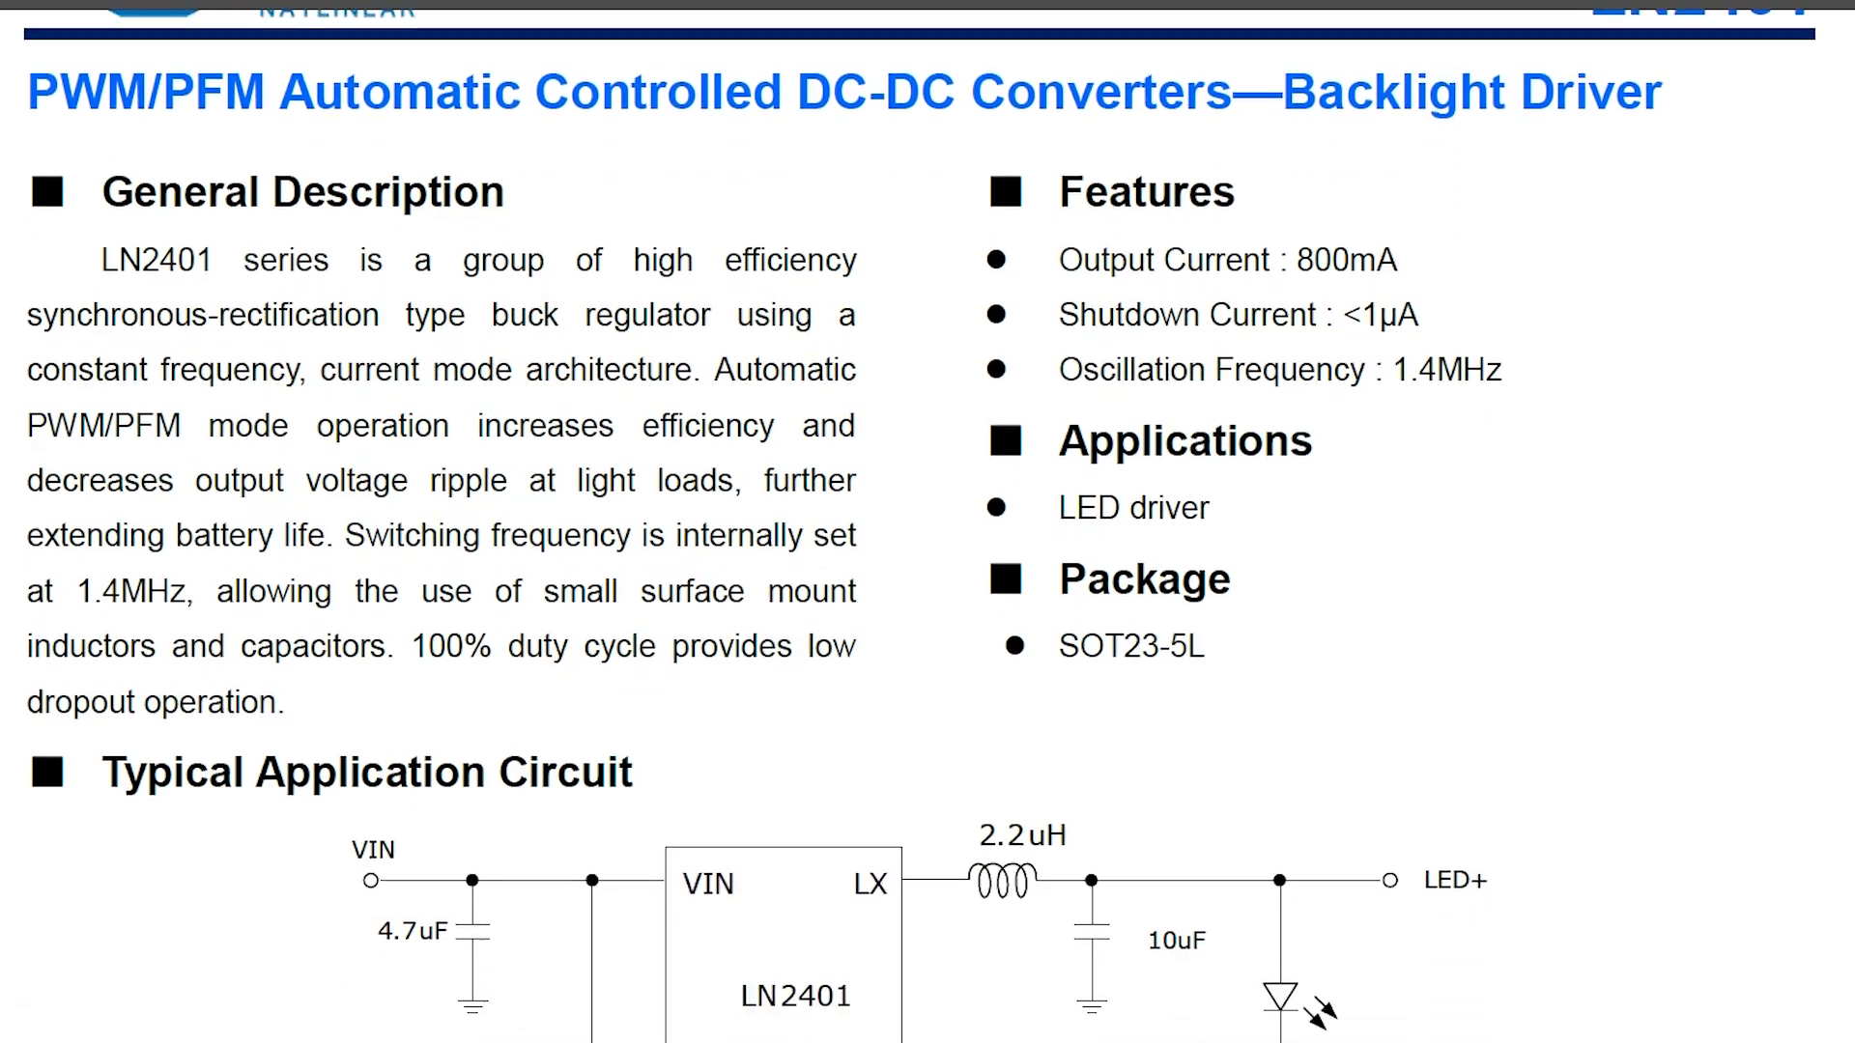
pyautogui.scroll(-3)
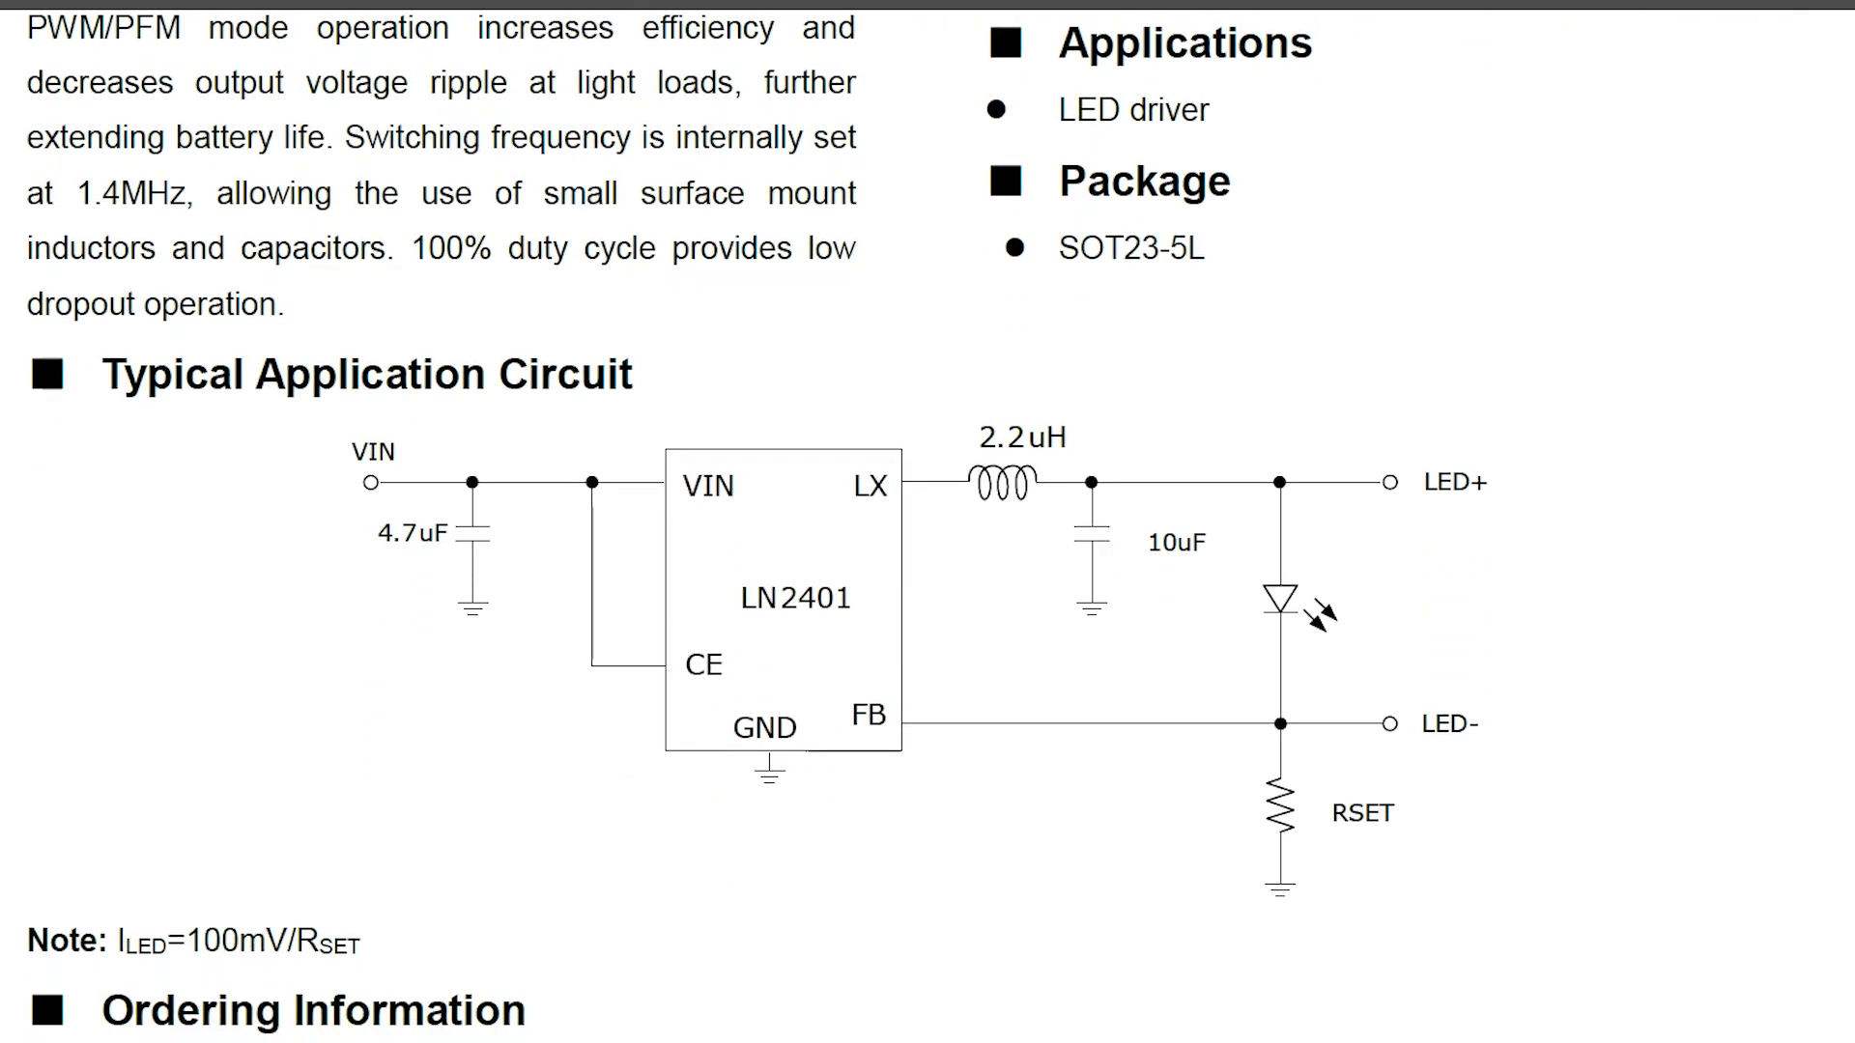
pyautogui.scroll(-3)
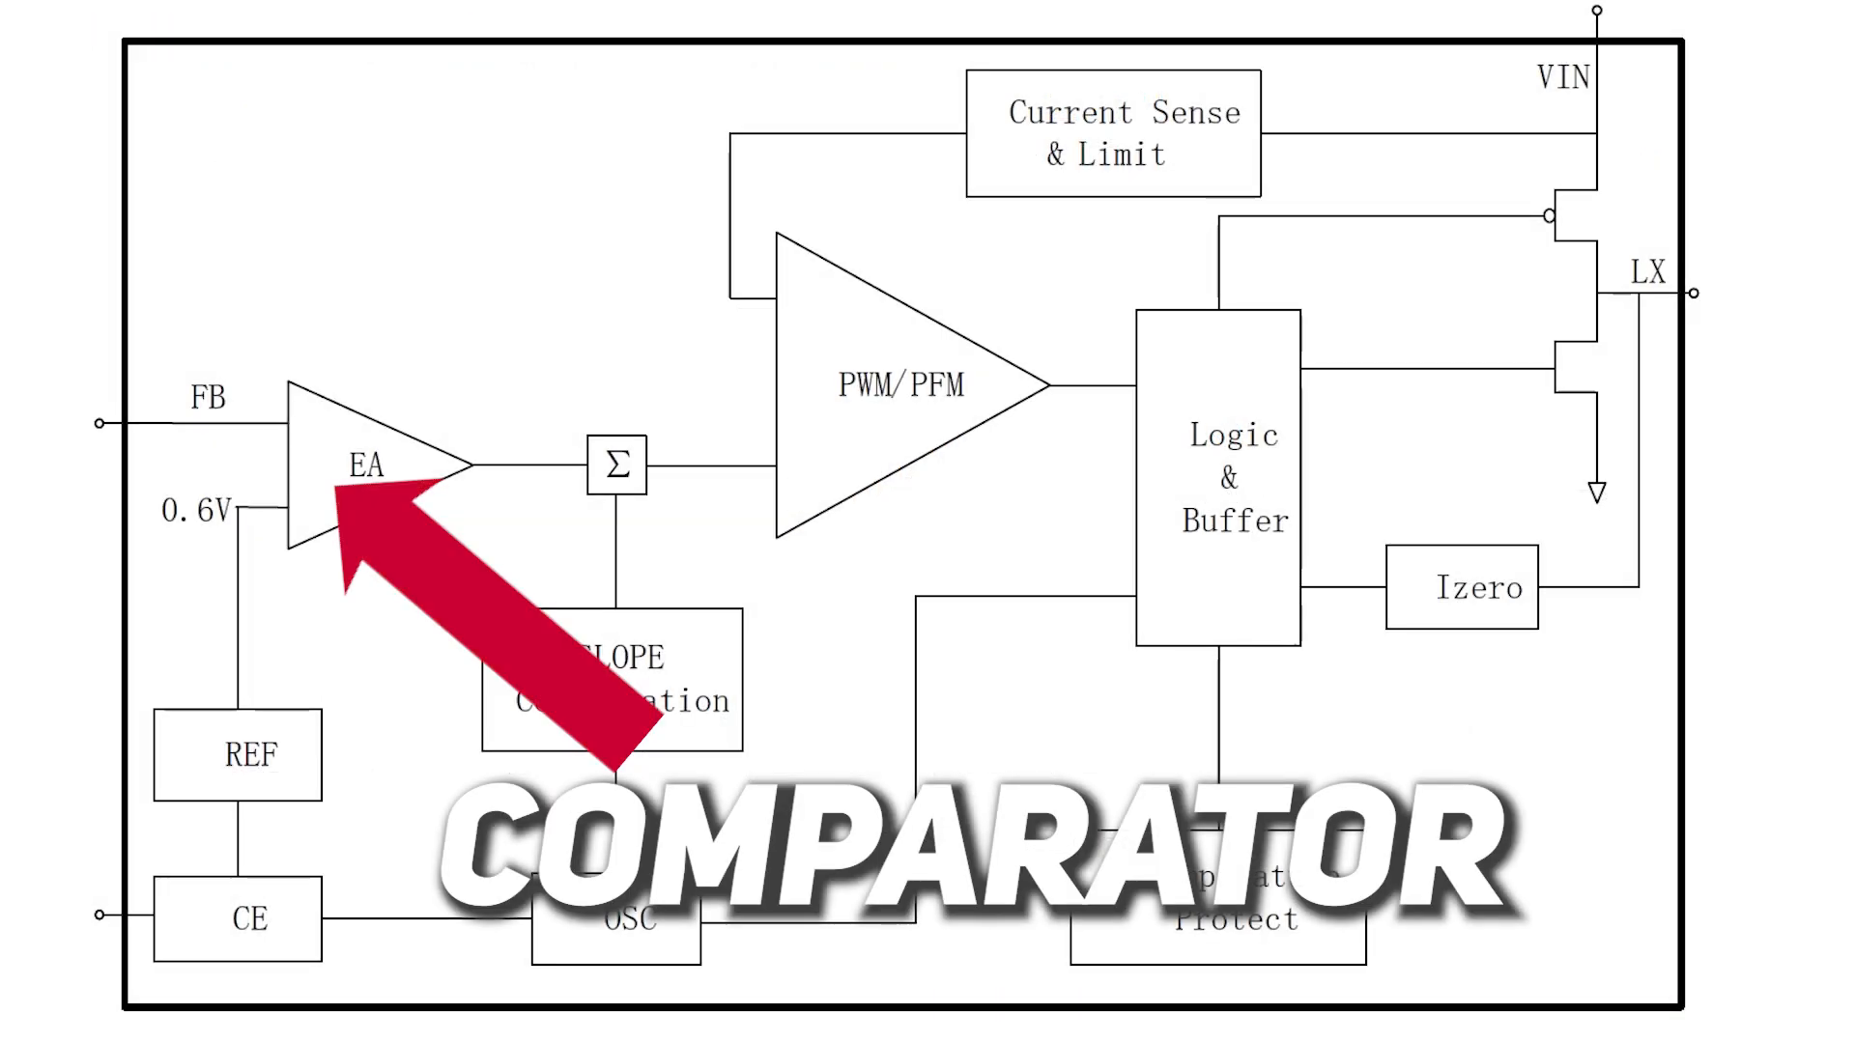
pyautogui.scroll(-3)
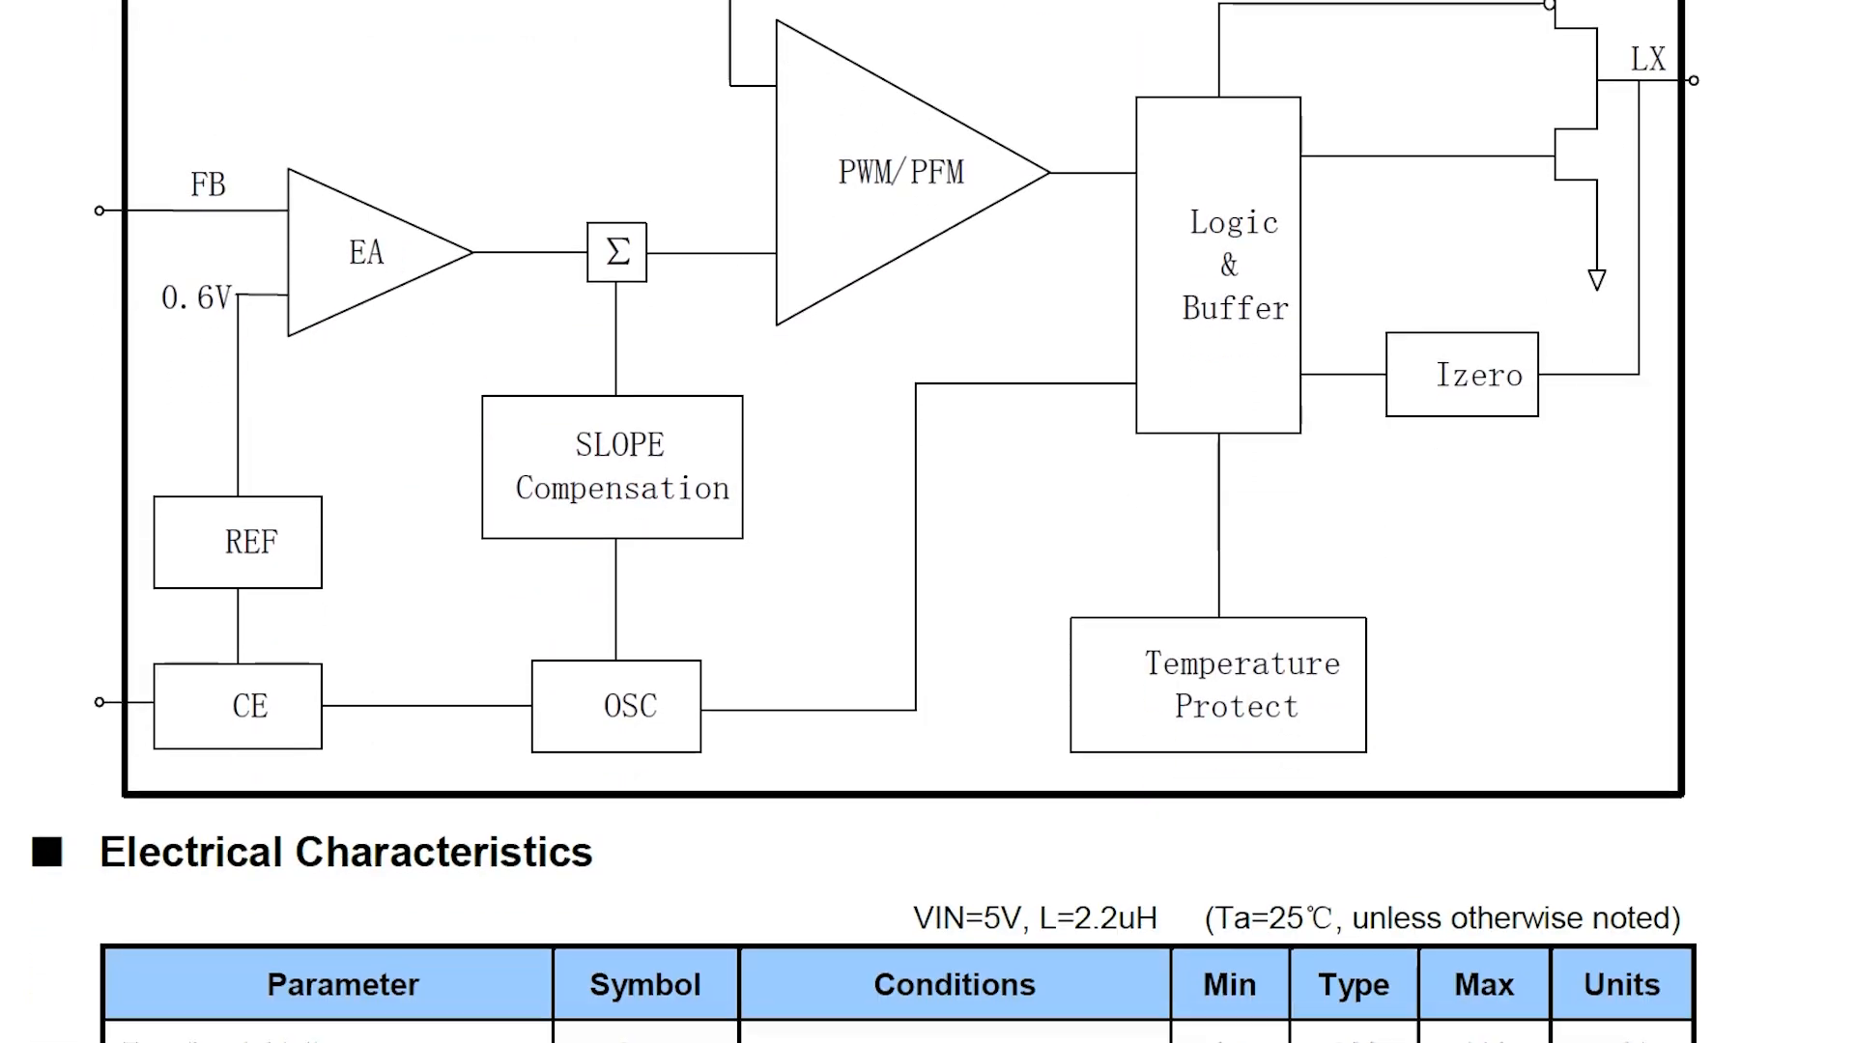
pyautogui.scroll(-3)
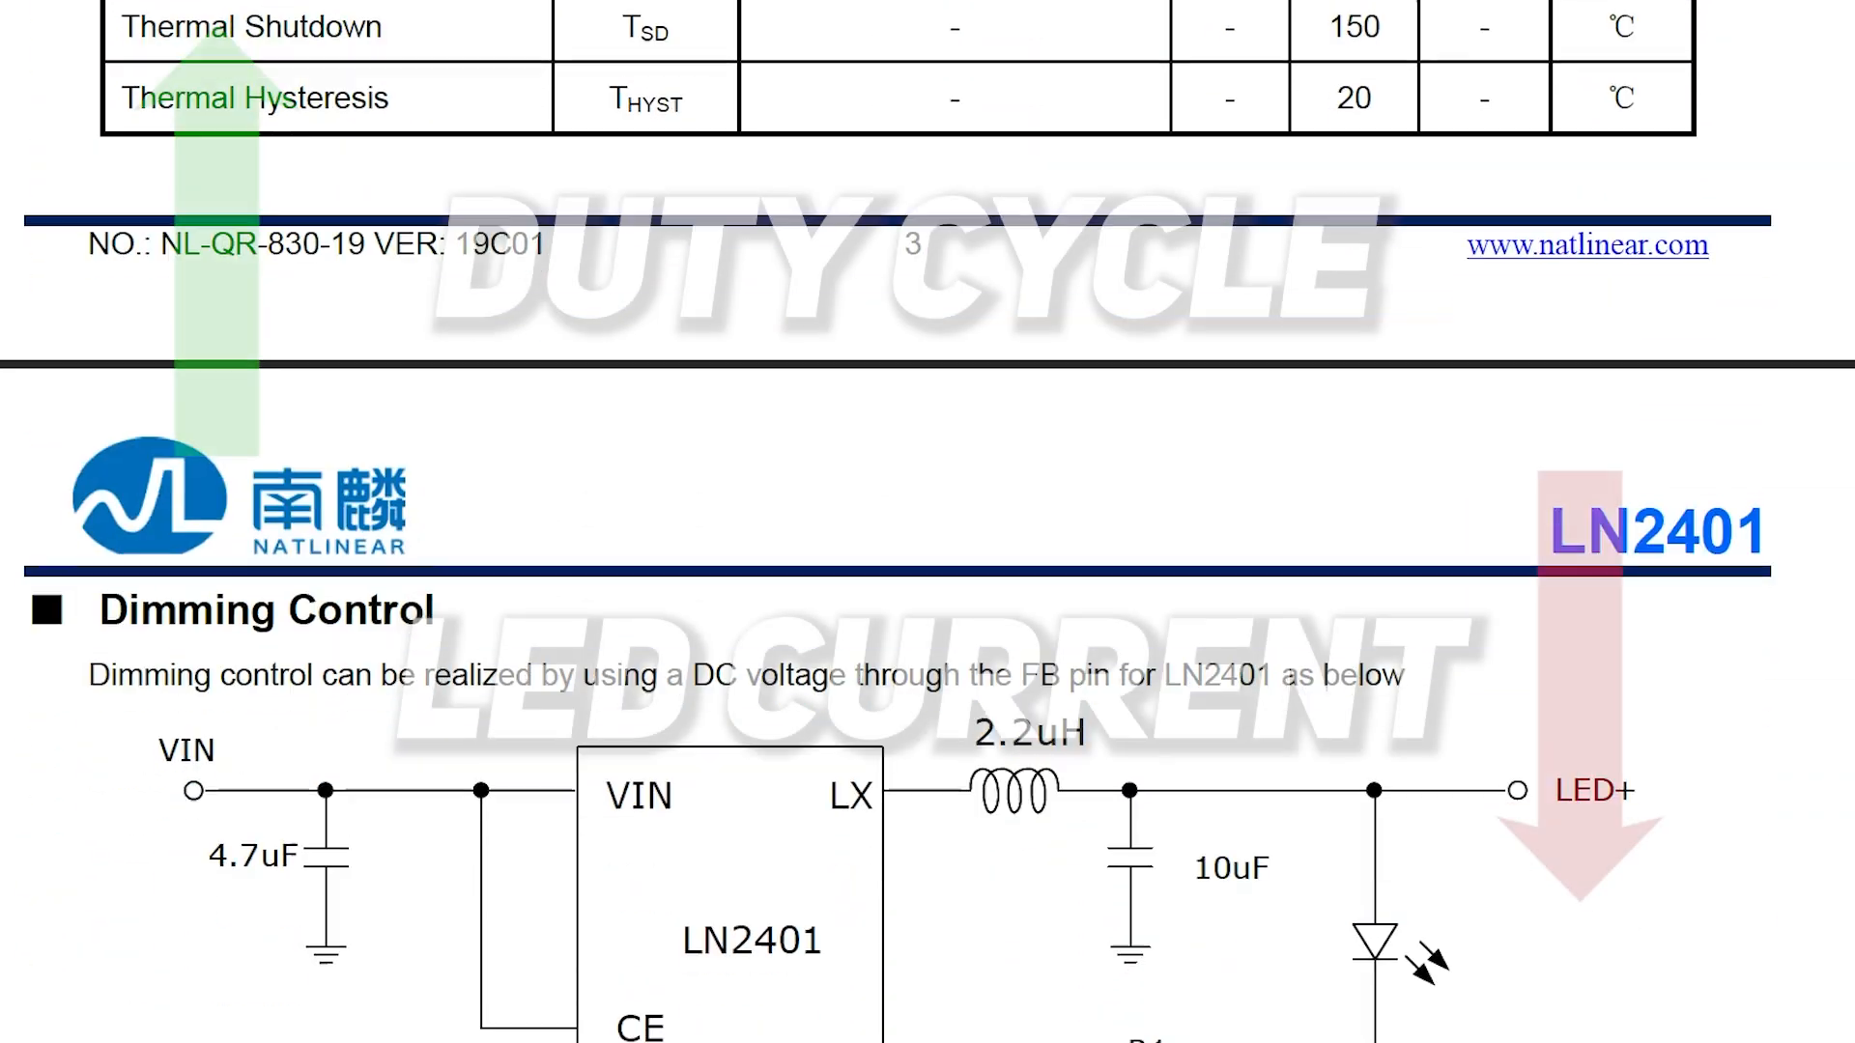
pyautogui.scroll(-3)
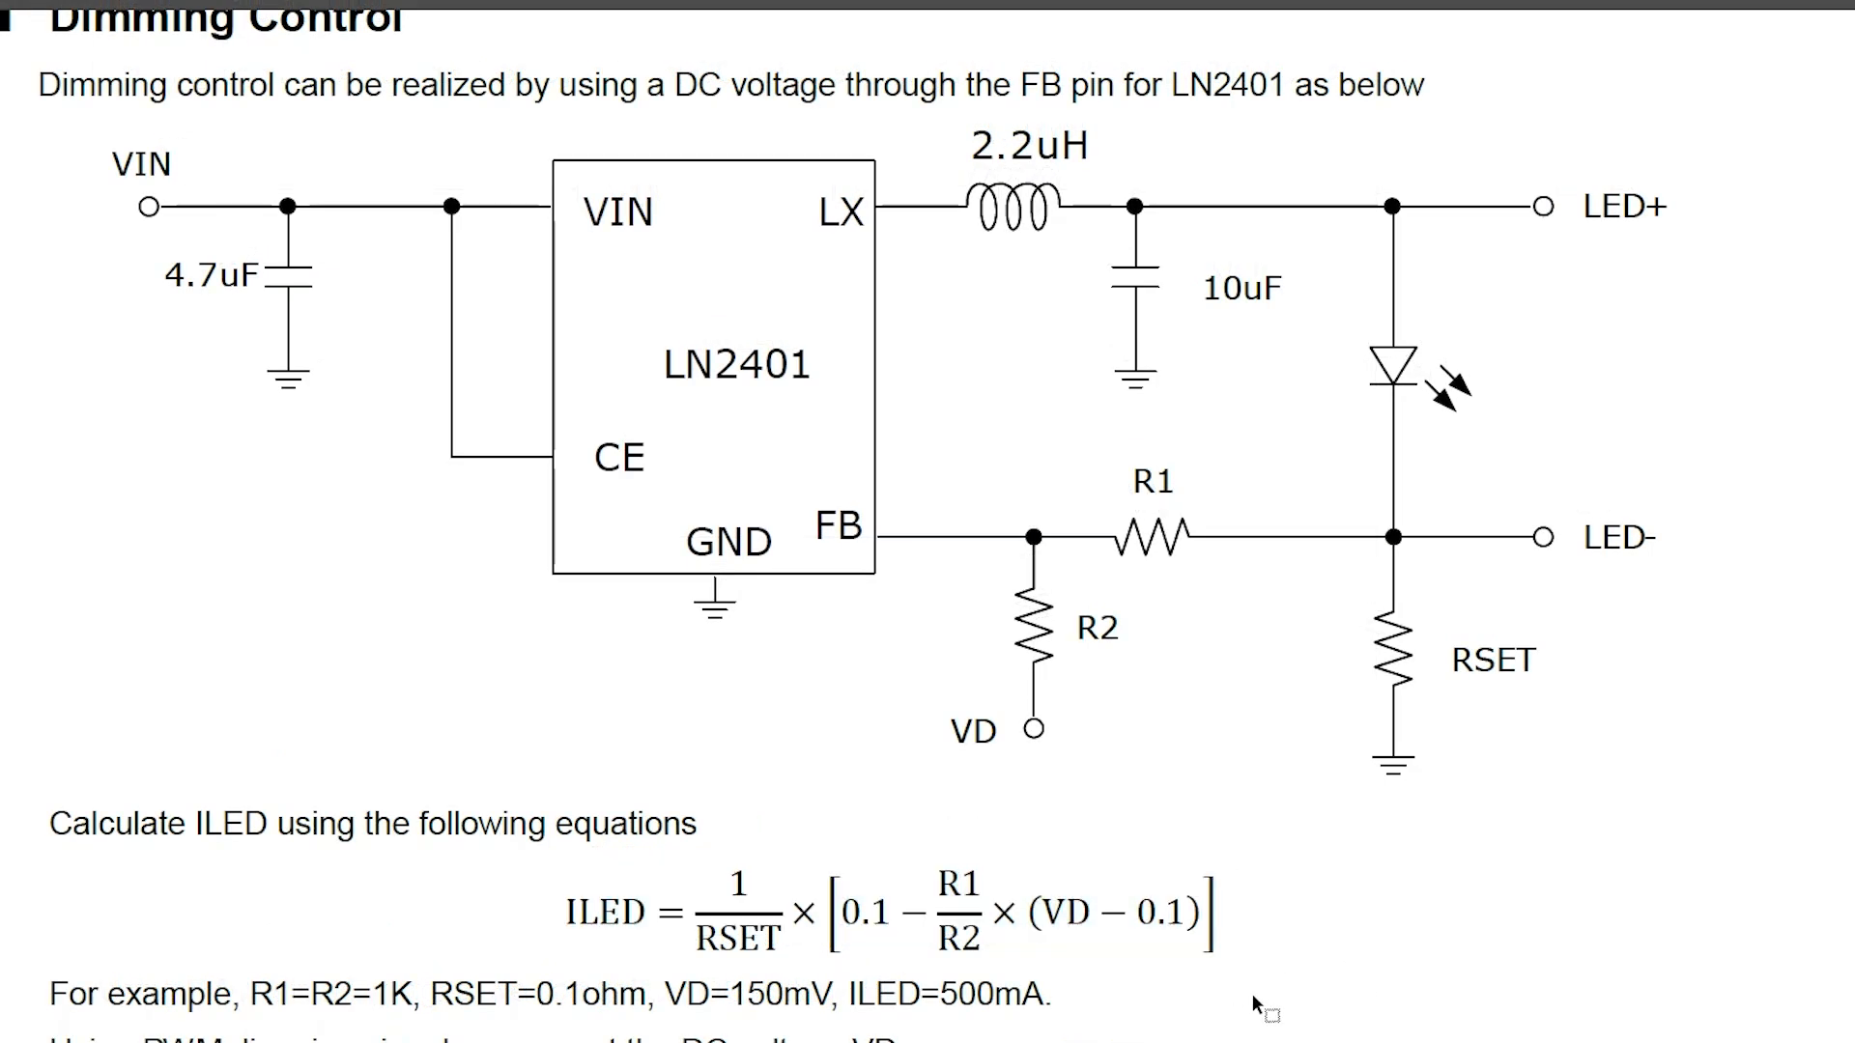
pyautogui.moveTo(520, 842); pyautogui.dragTo(1288, 1011)
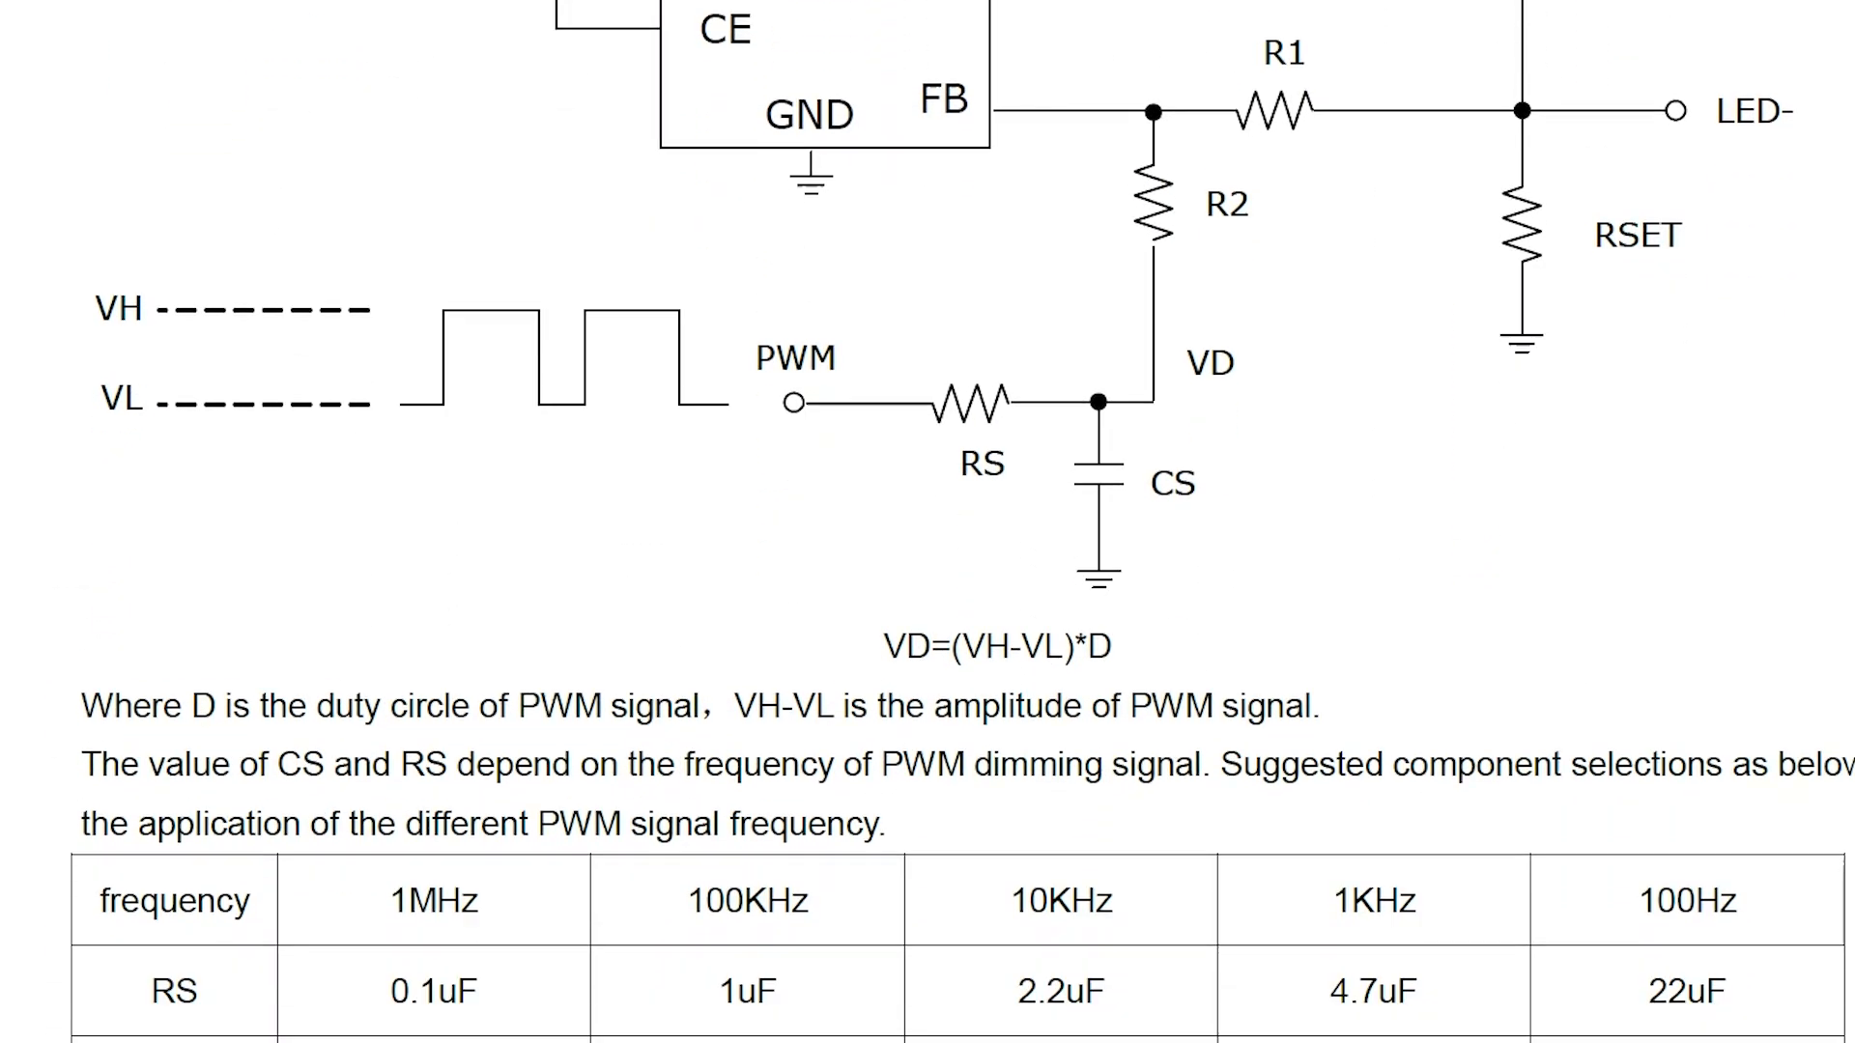
pyautogui.scroll(-3)
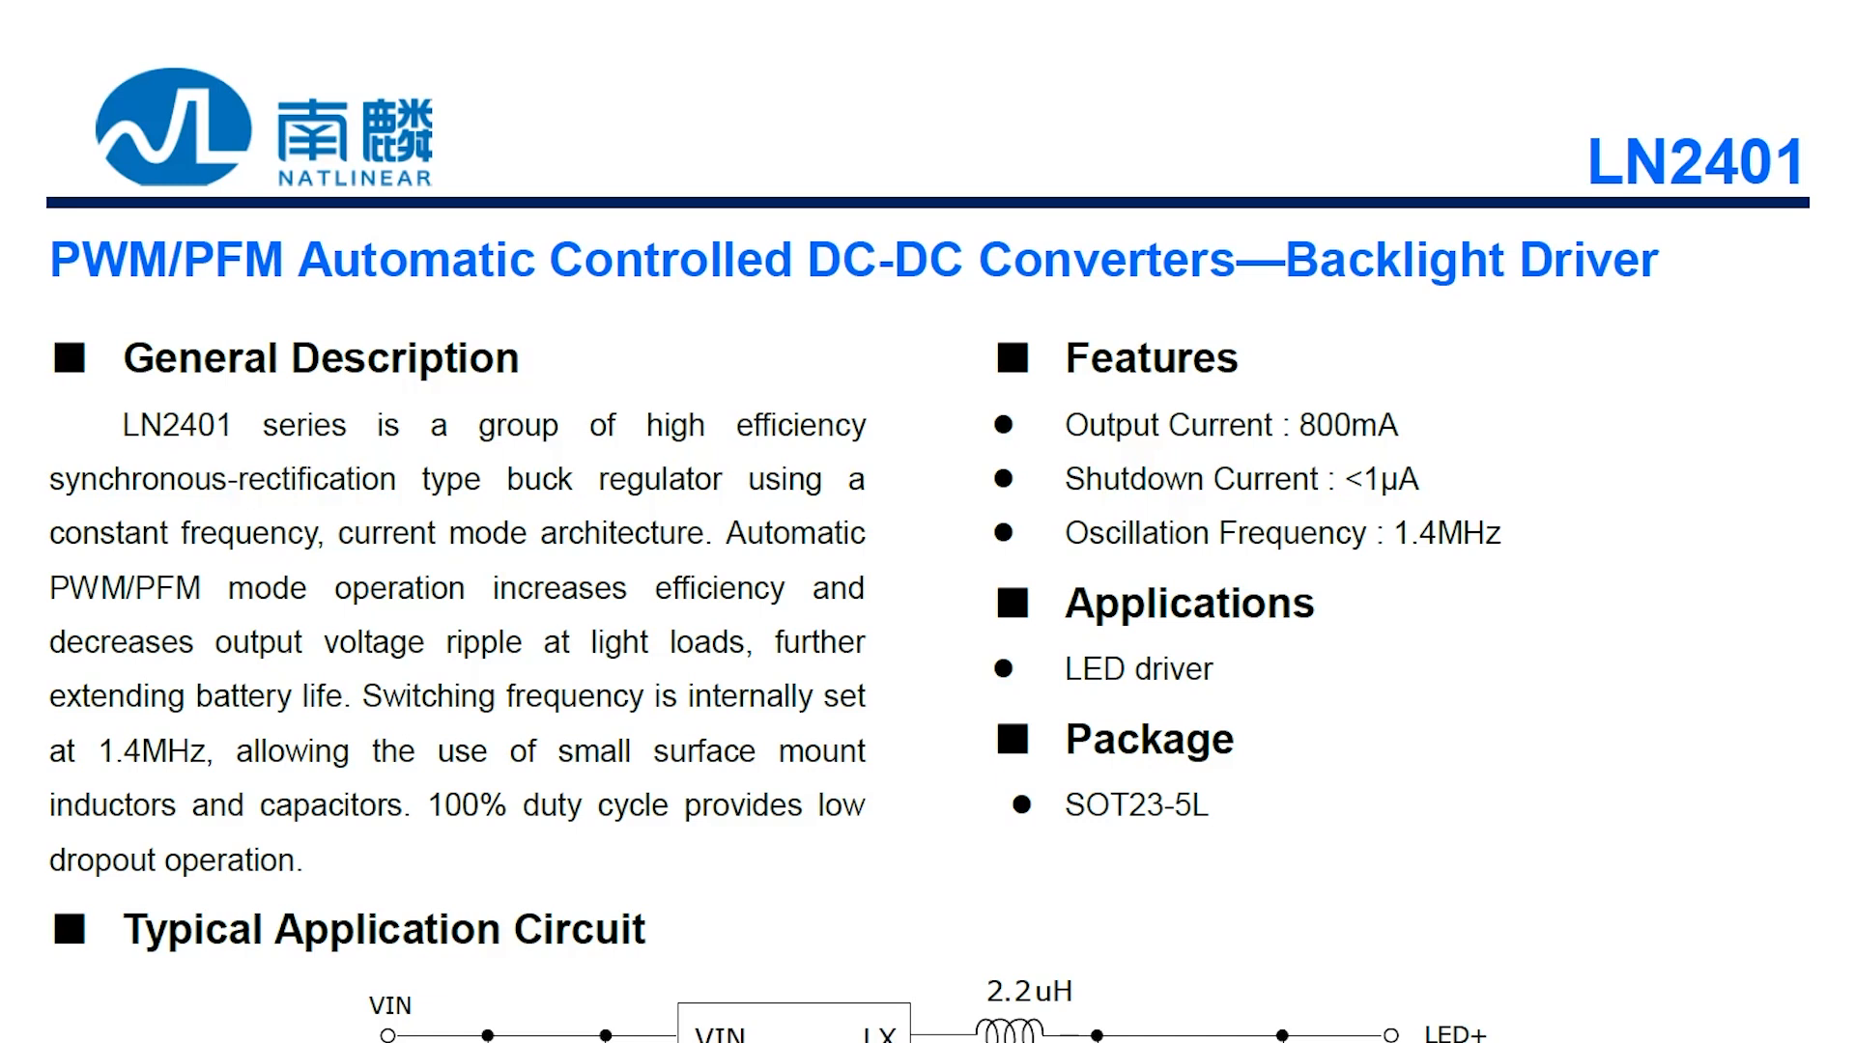
pyautogui.scroll(-3)
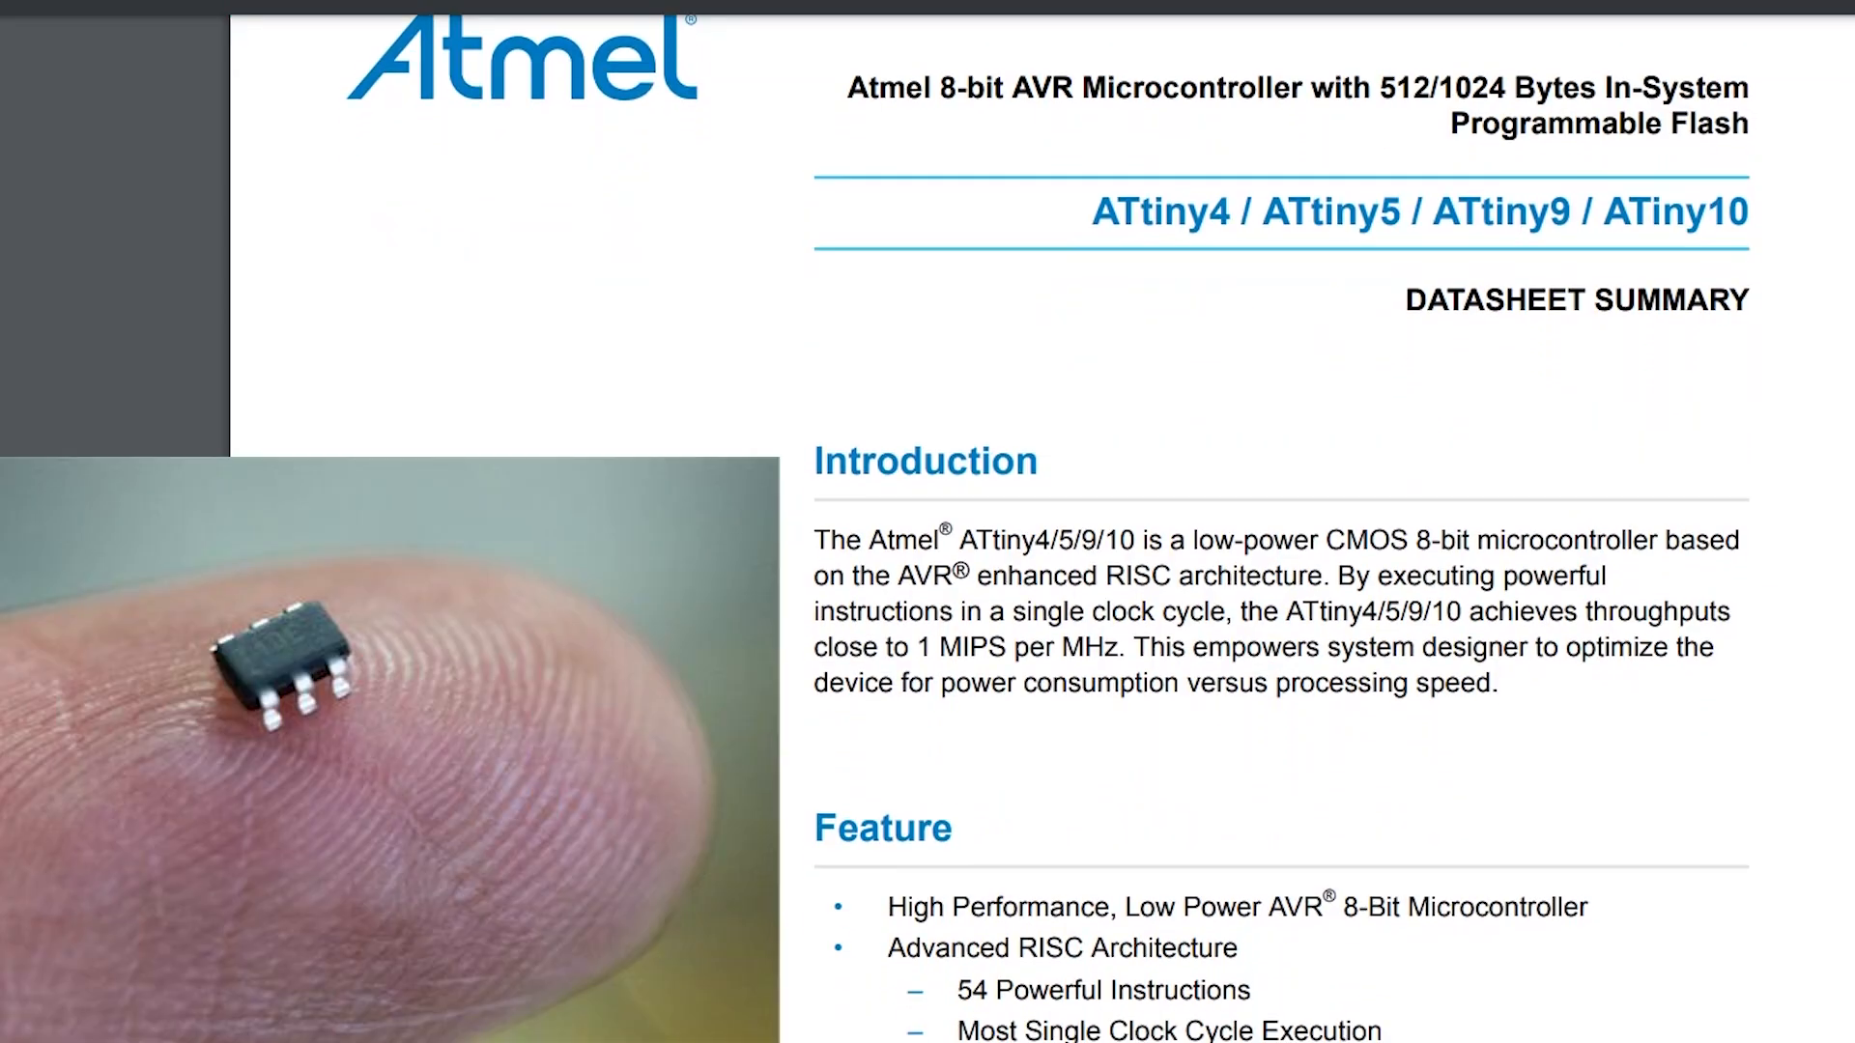
# - Reach Figure 1-1 Pin Configurations and briefly mark the PB1 pin 3 label on the SOT-23 pinout
pyautogui.scroll(-3)
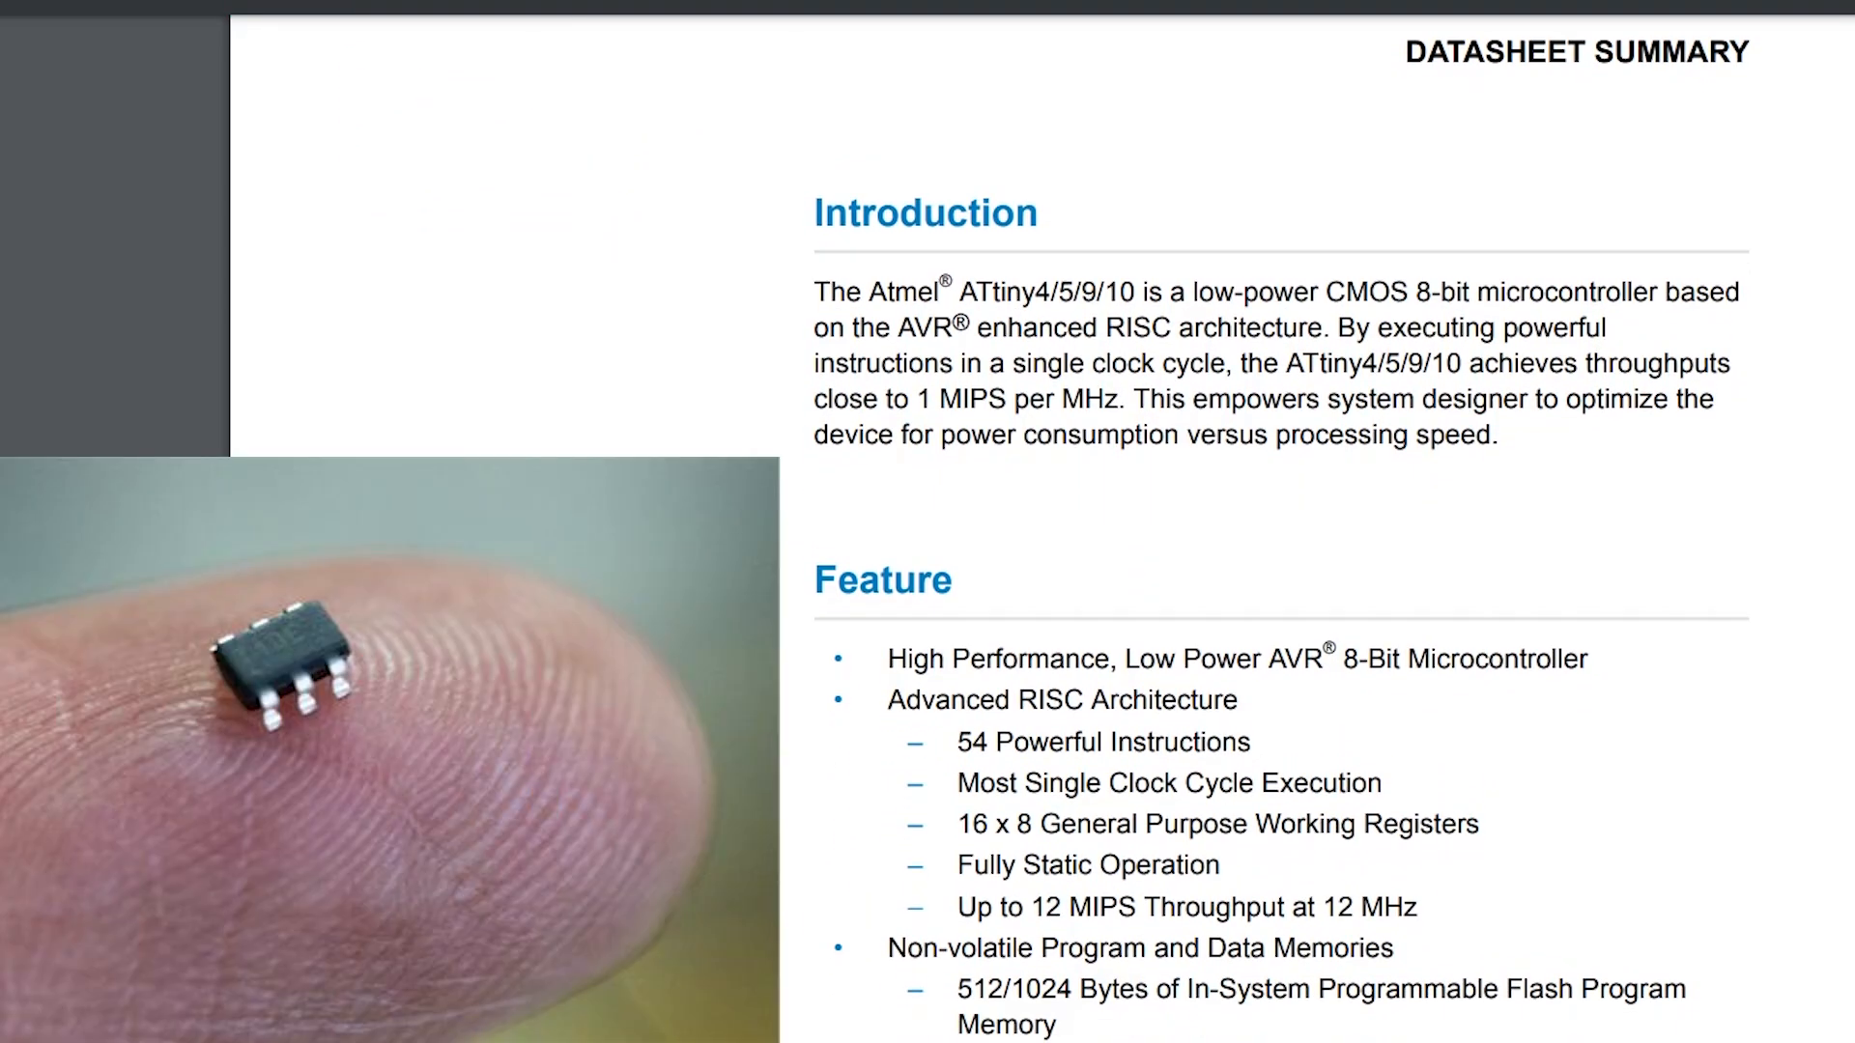
pyautogui.scroll(-3)
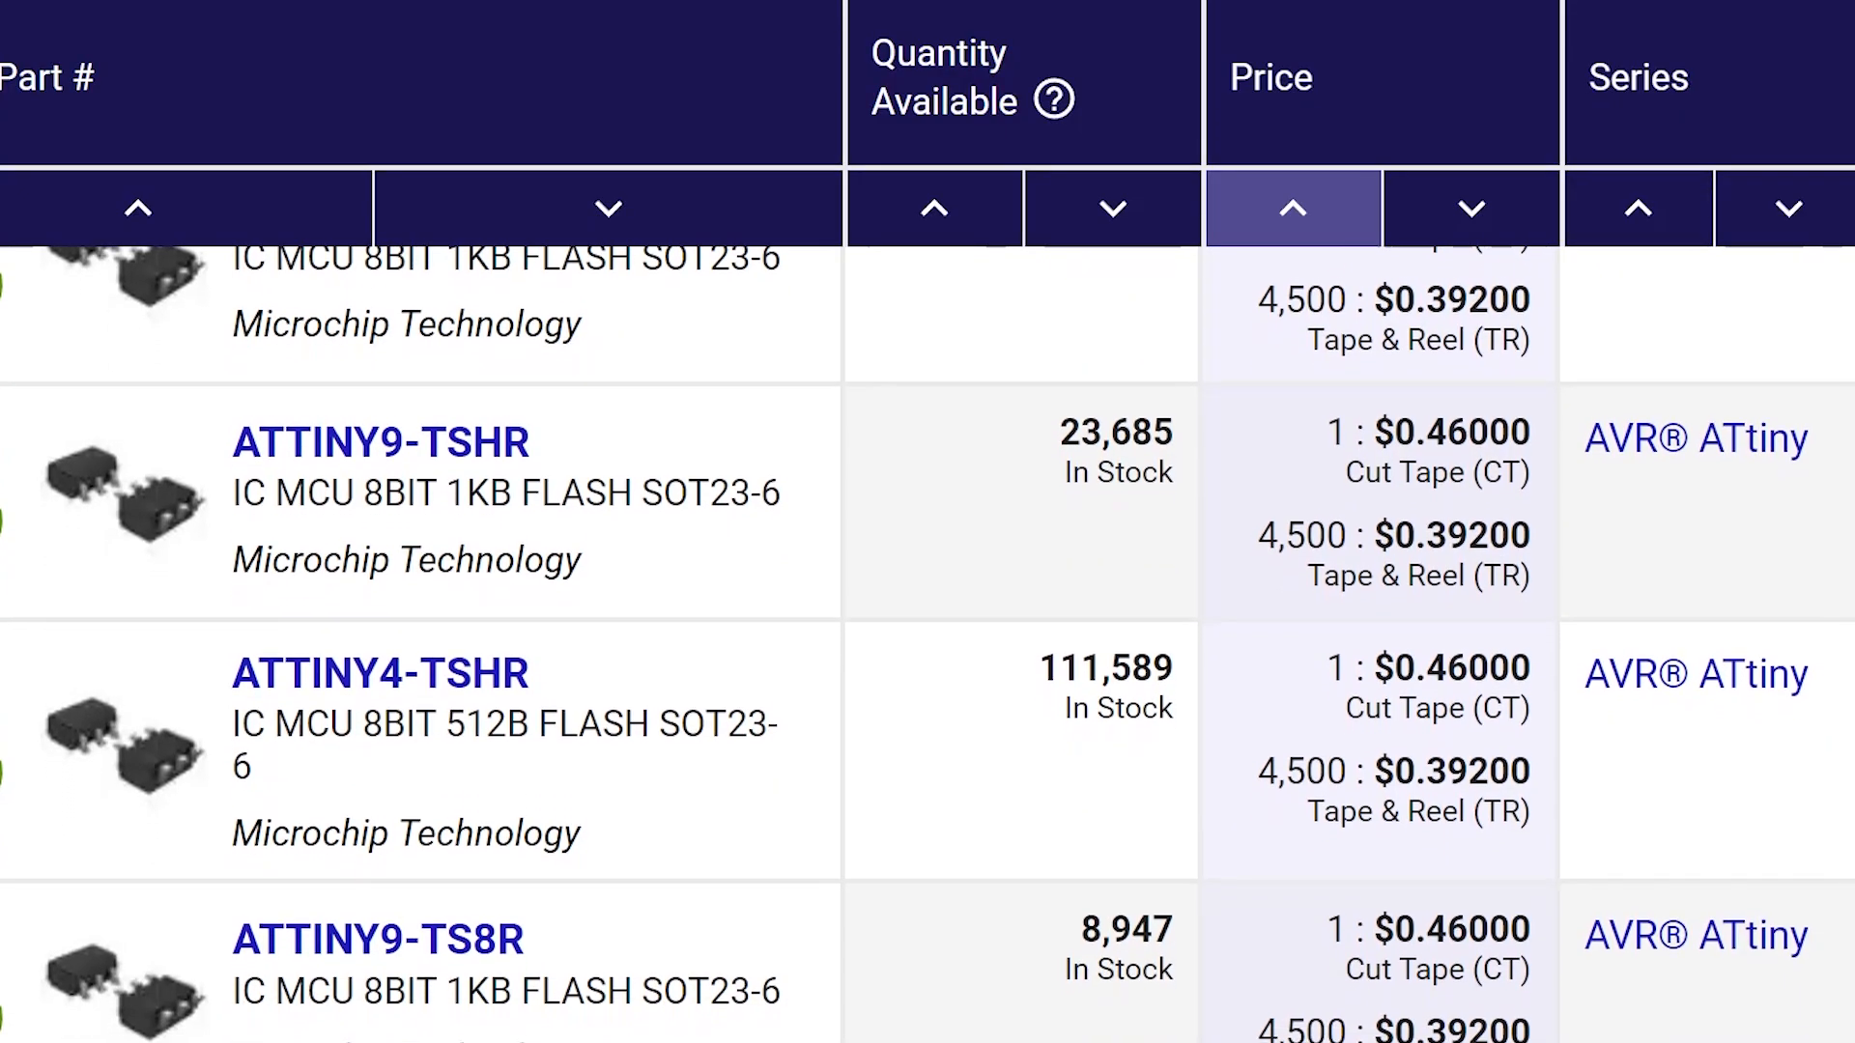
pyautogui.scroll(-3)
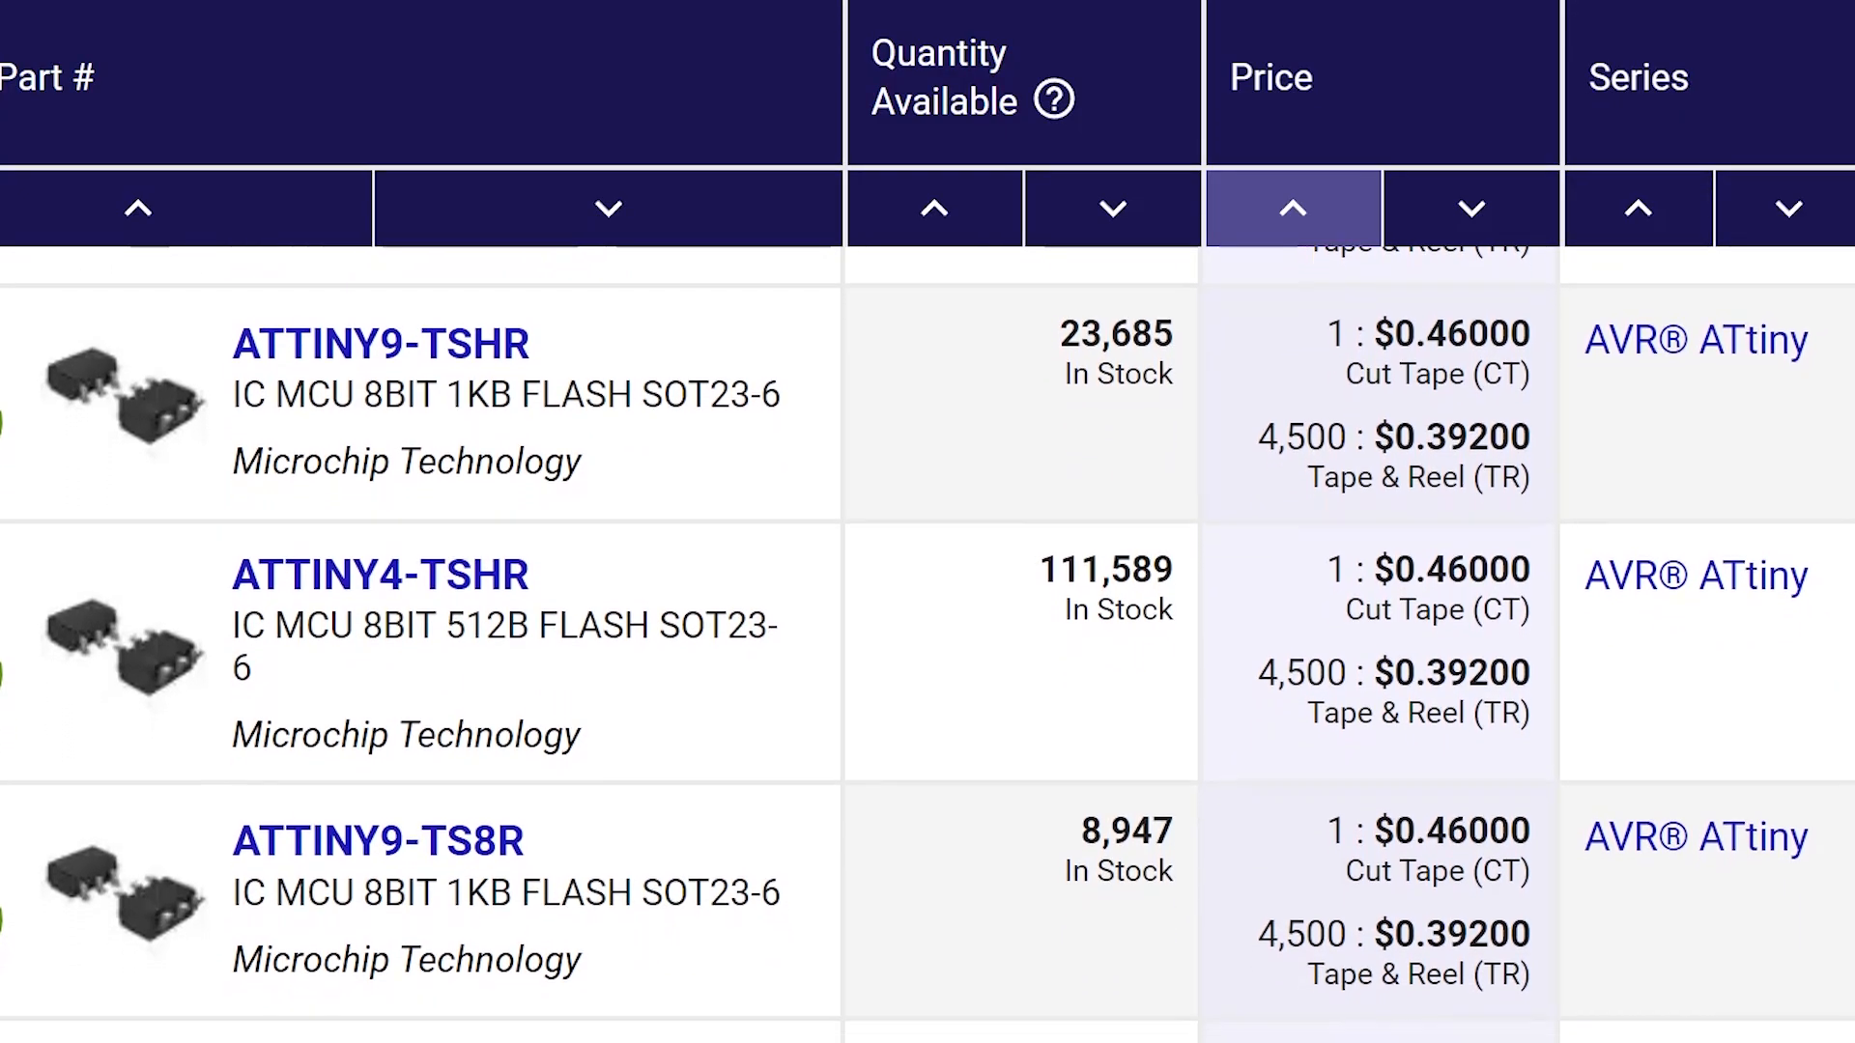
pyautogui.scroll(-3)
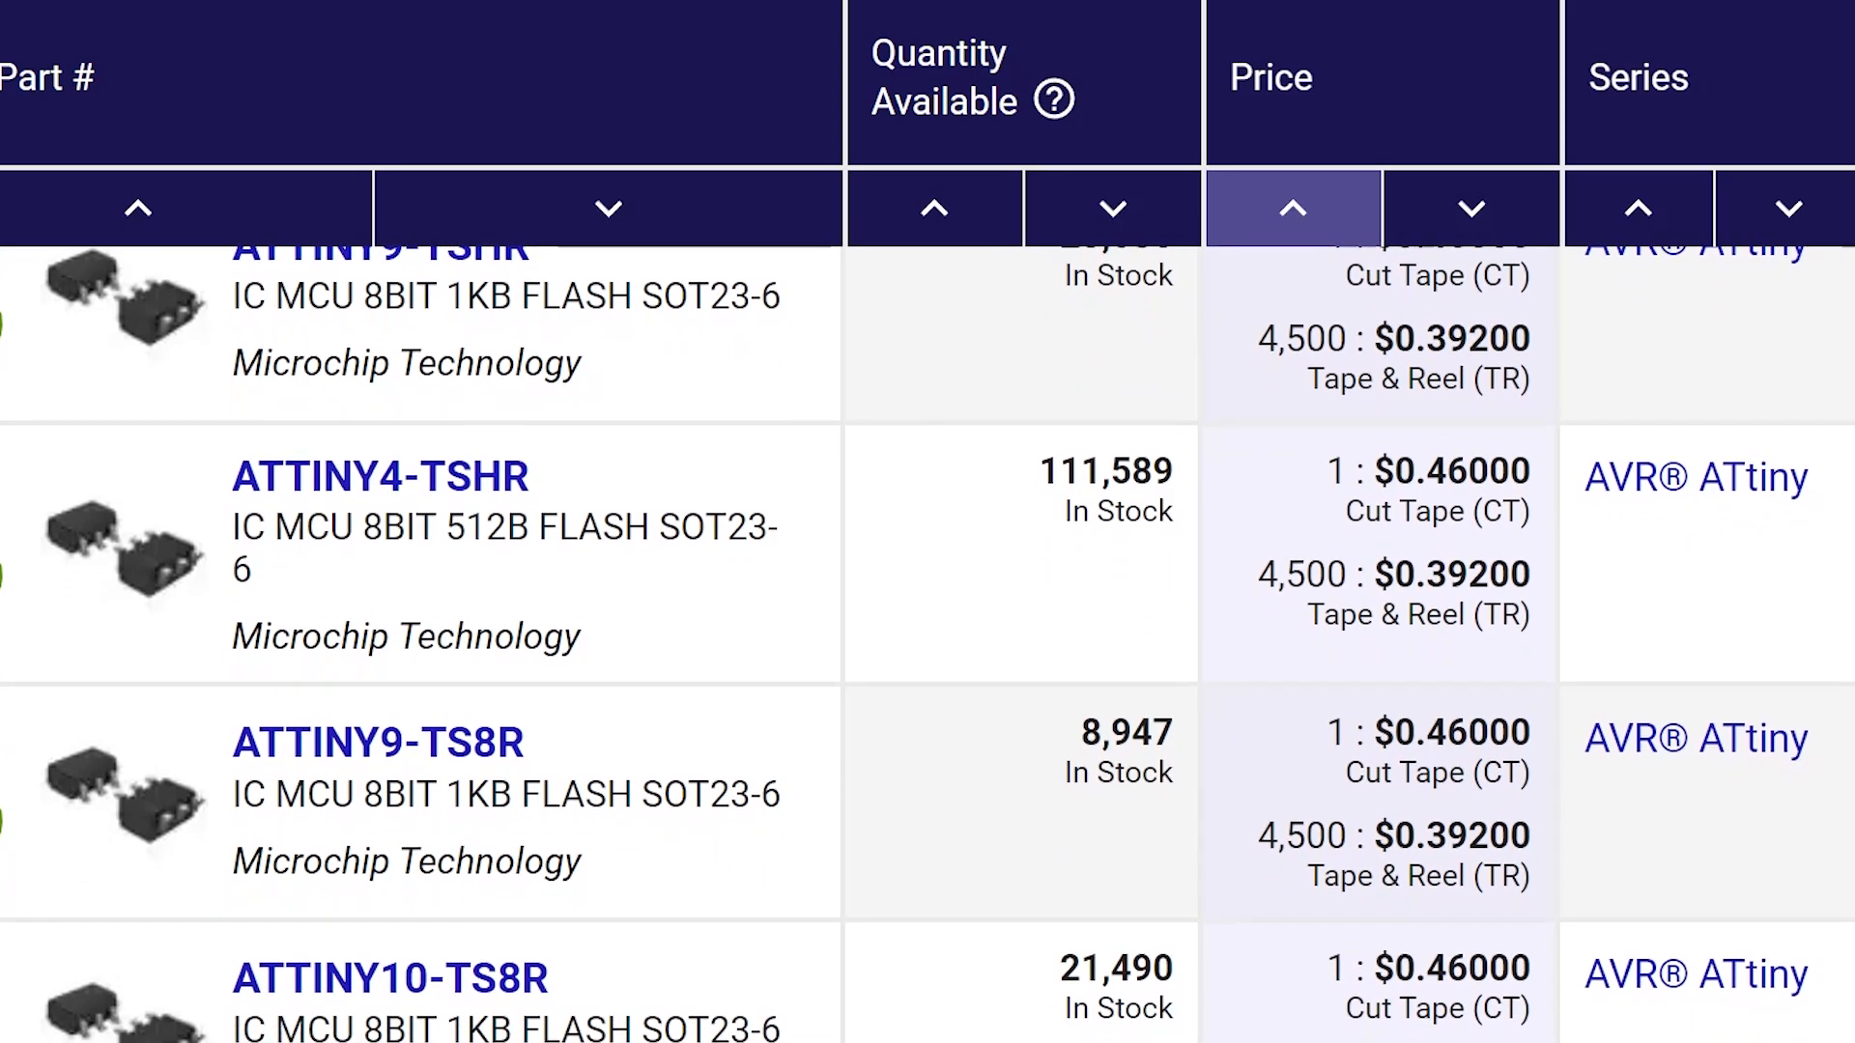
pyautogui.scroll(-3)
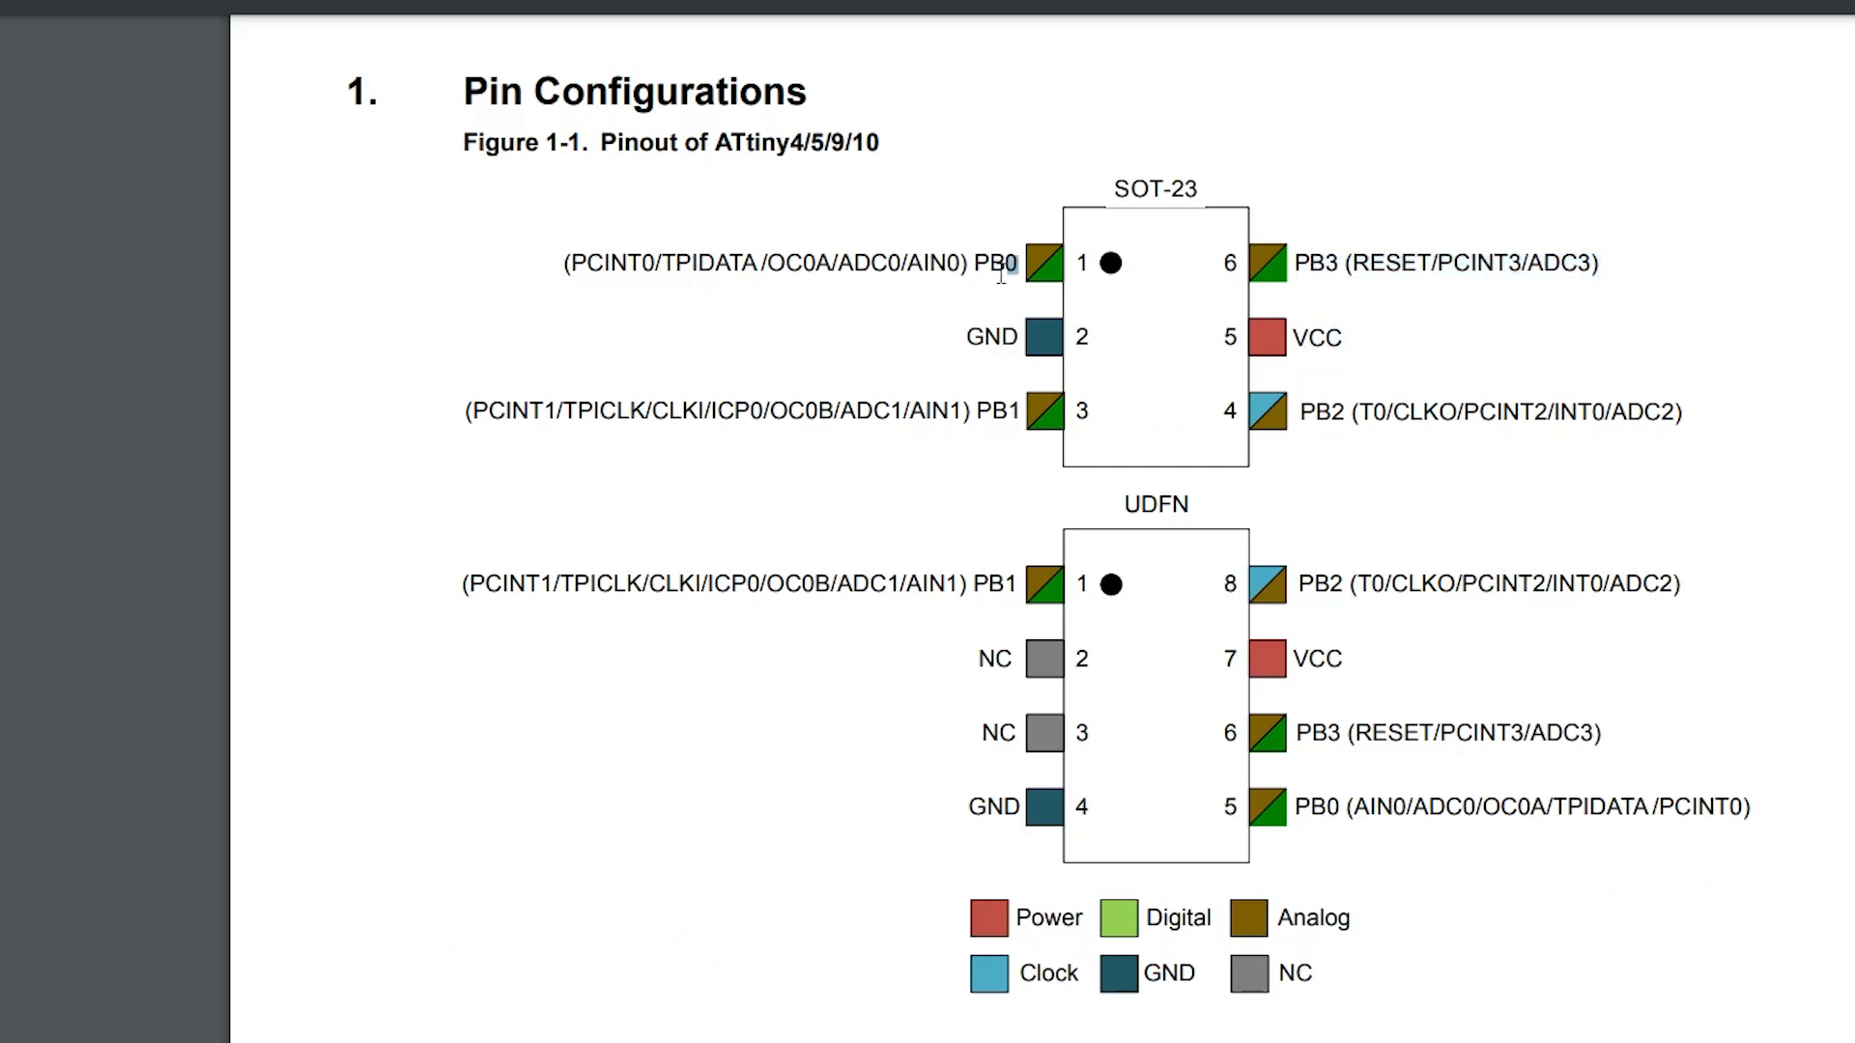
pyautogui.doubleClick(991, 336)
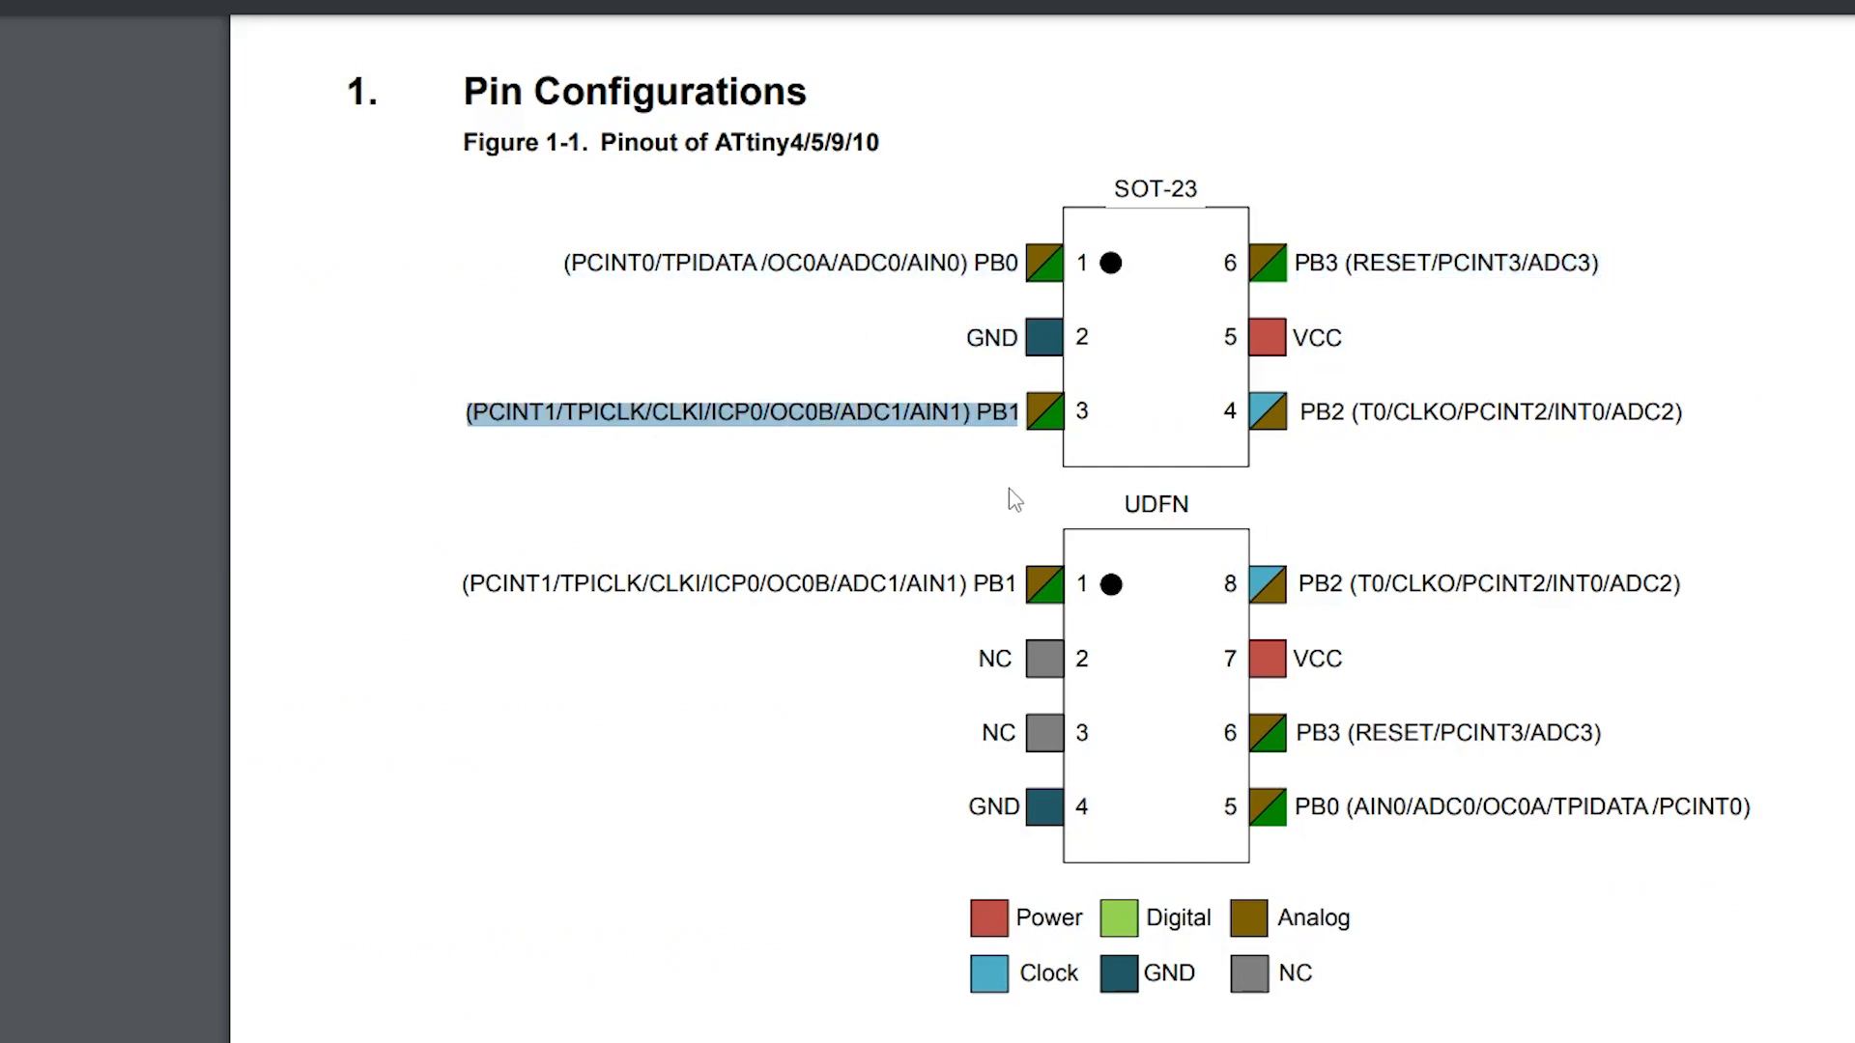
pyautogui.click(861, 649)
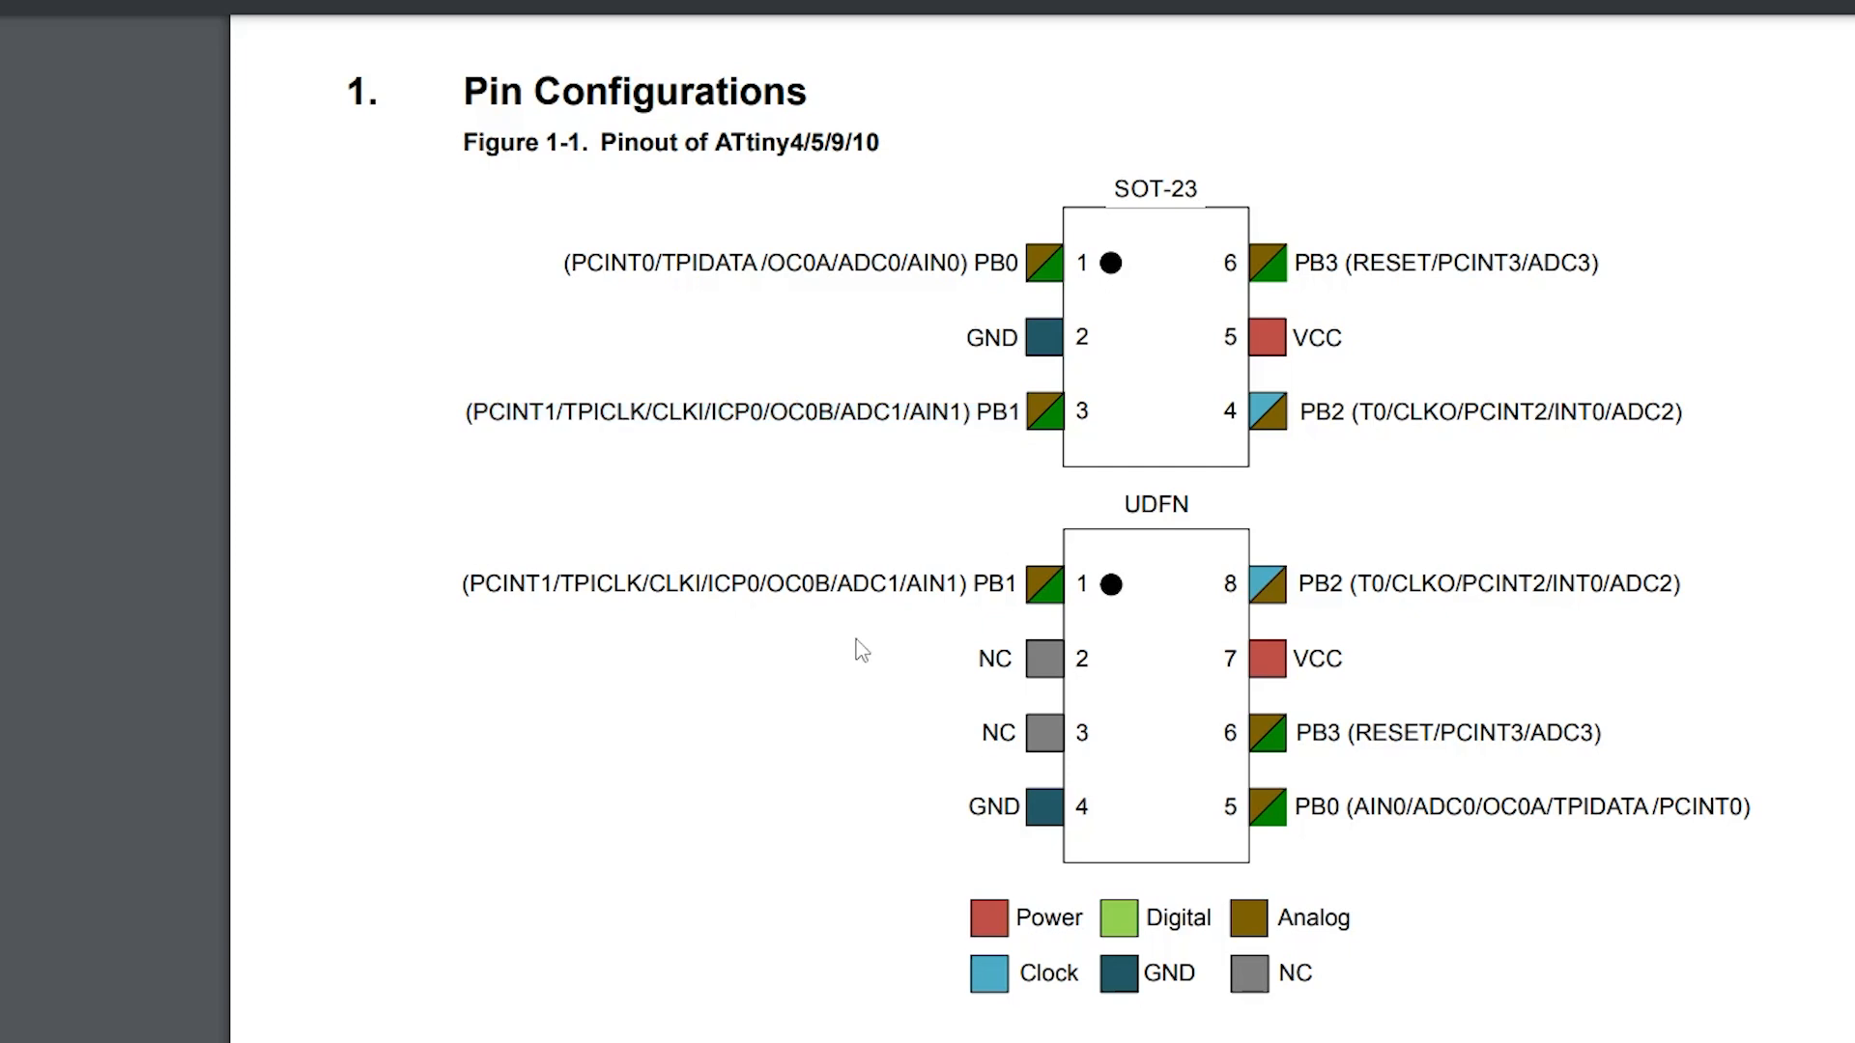